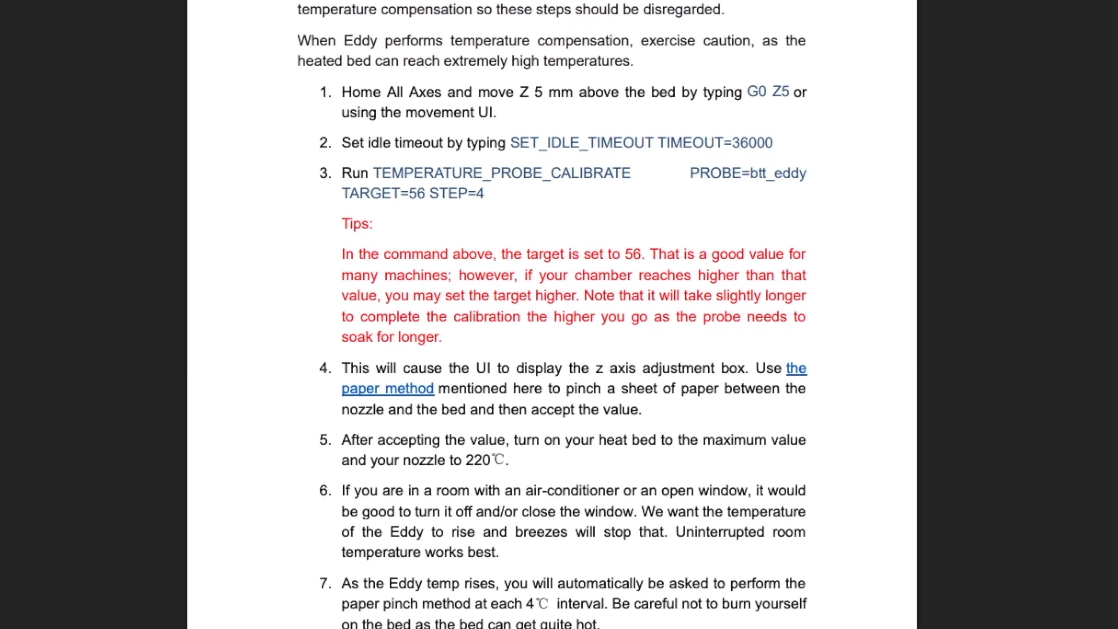
Highlight step 7's sentence about the paper pinch check at each 4°C interval.
scroll("down", 3)
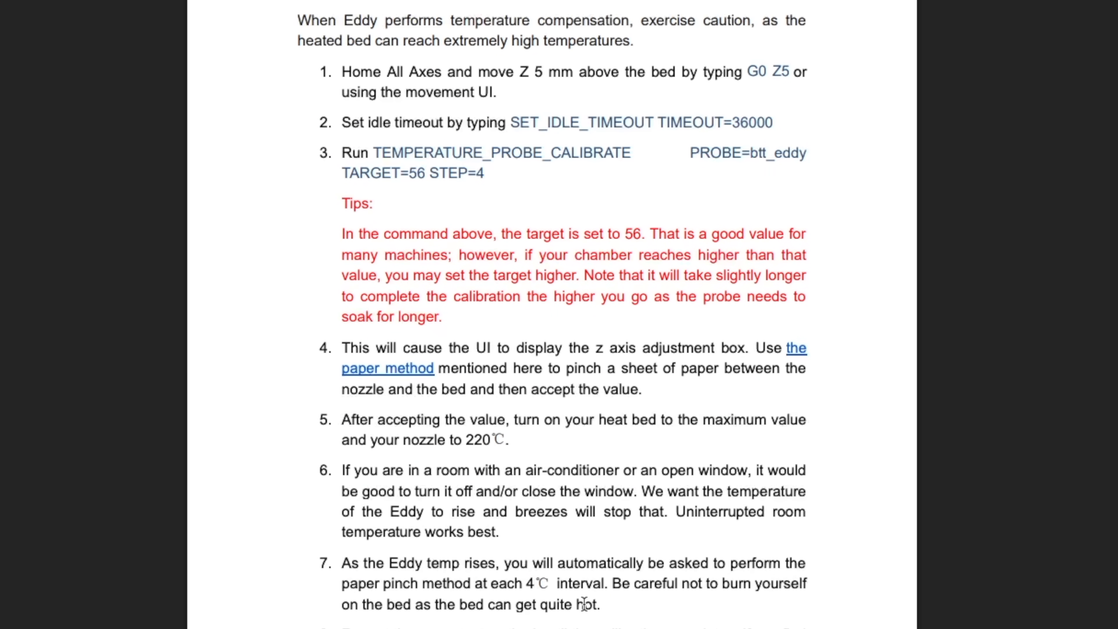
mouse_move(503, 572)
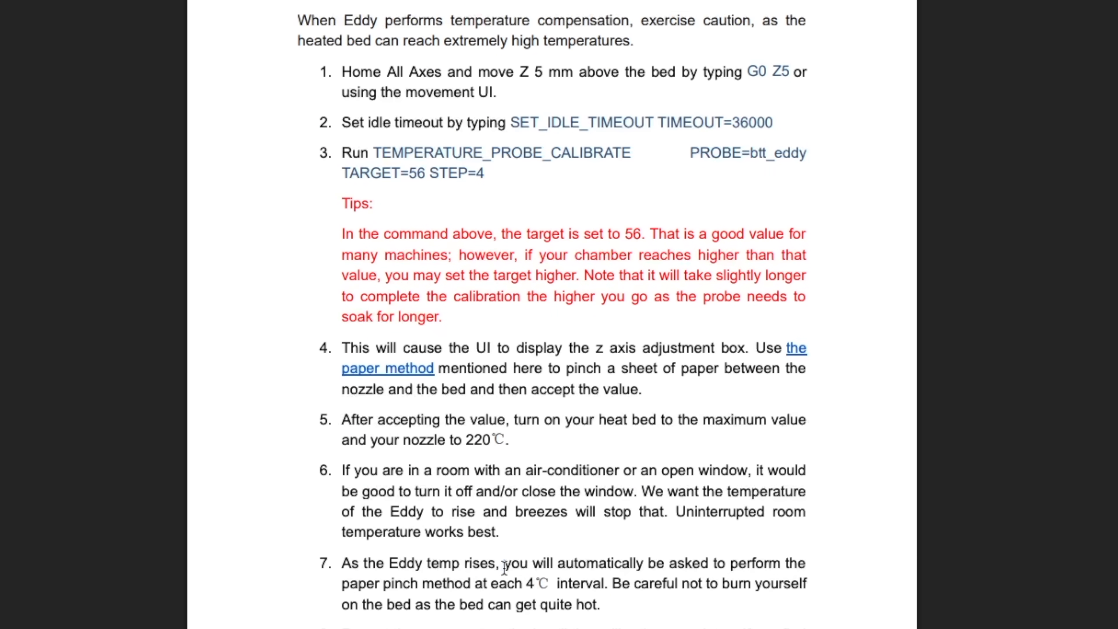
left_click_drag(501, 563, 605, 582)
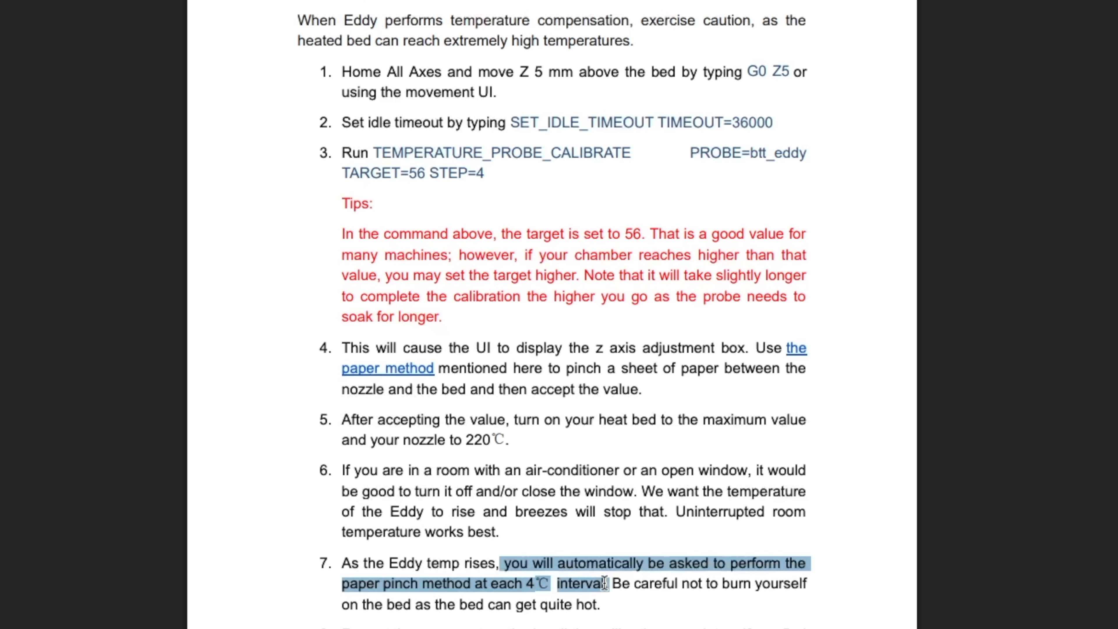
mouse_move(1042, 616)
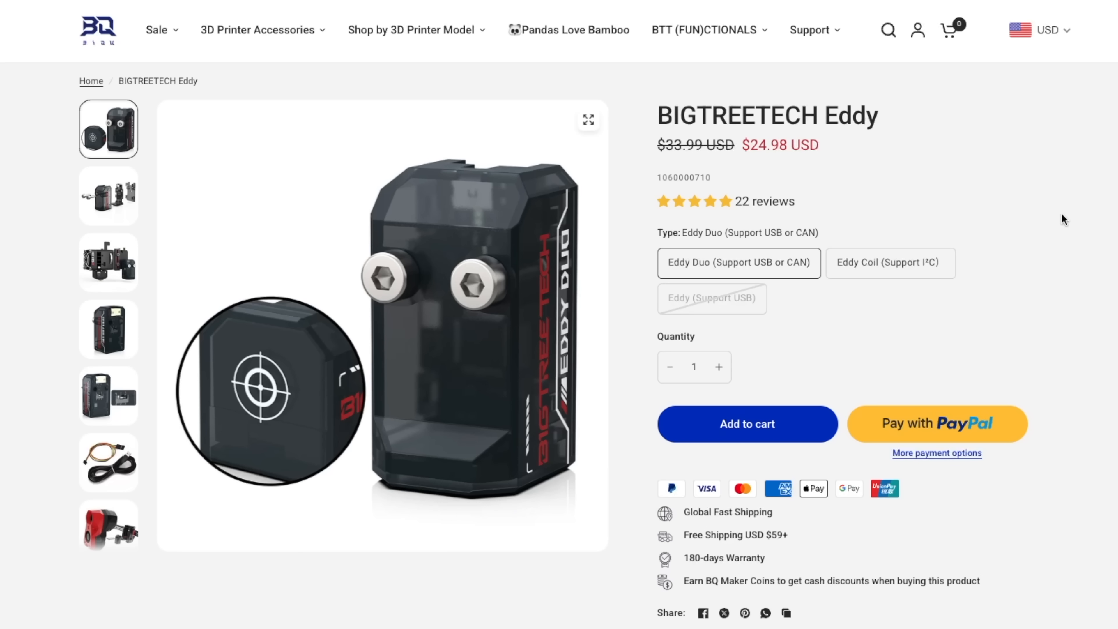
View the BIGTREETECH Eddy product page with its Eddy Duo and Eddy Coil options.
left_click(891, 263)
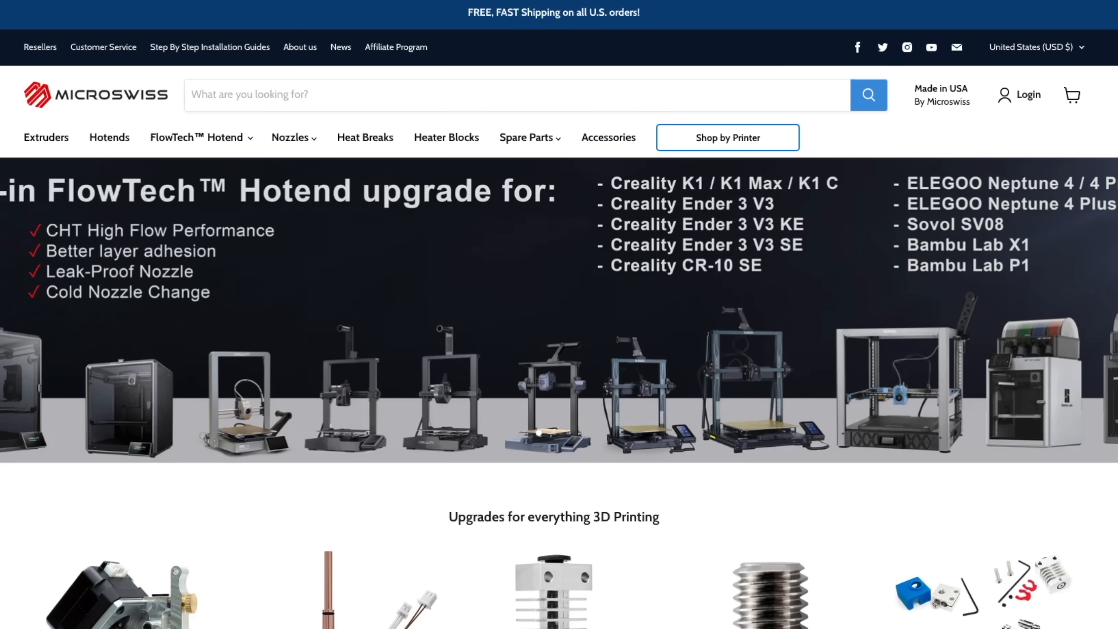
Reach the Drop-in FlowTech Hotend section and view the Bambu Lab X1/P1 hotend page.
scroll("down", 3)
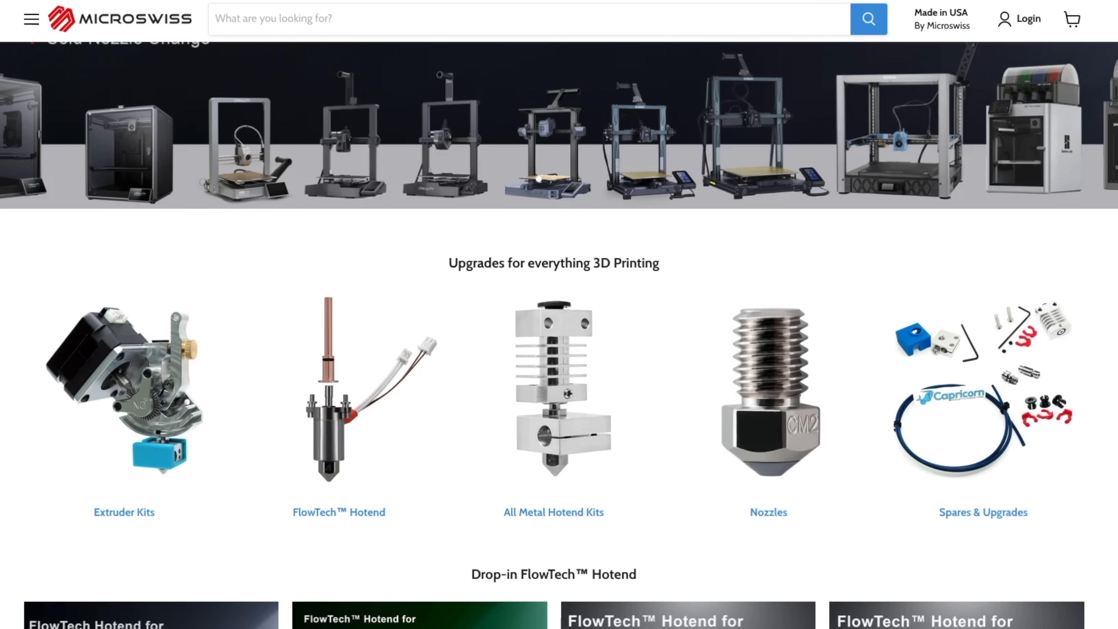
scroll("down", 3)
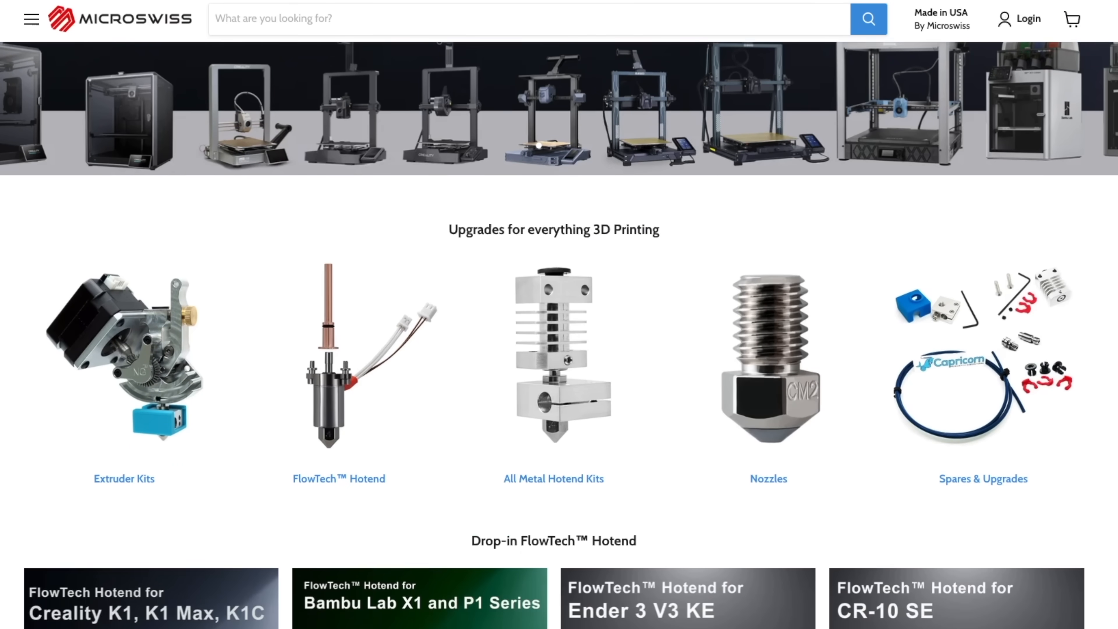
scroll("down", 3)
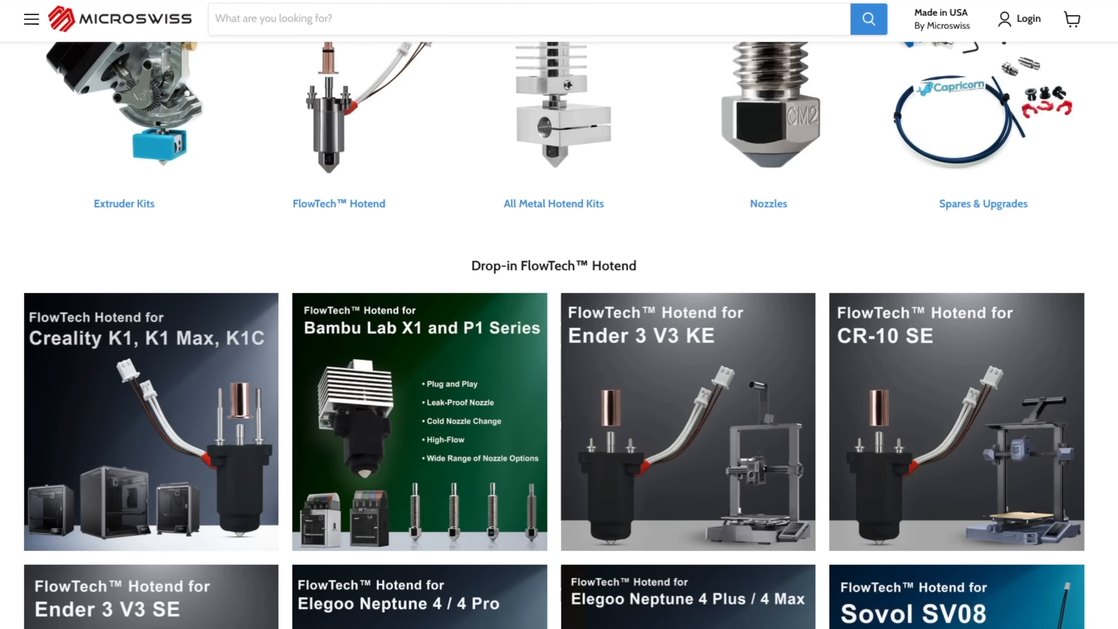
scroll("down", 3)
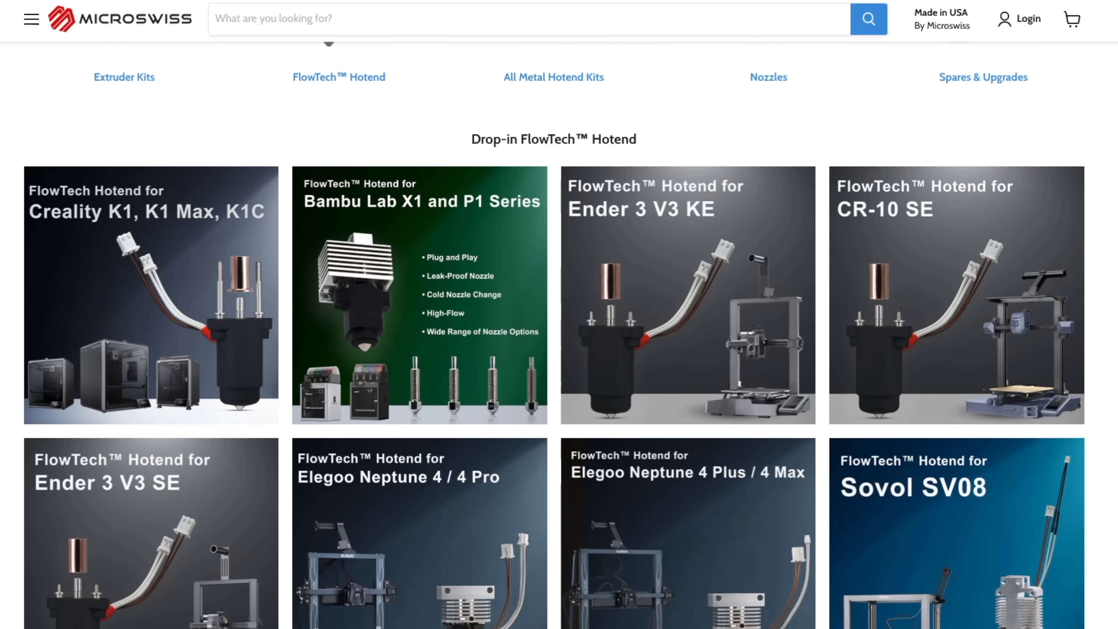
left_click(419, 295)
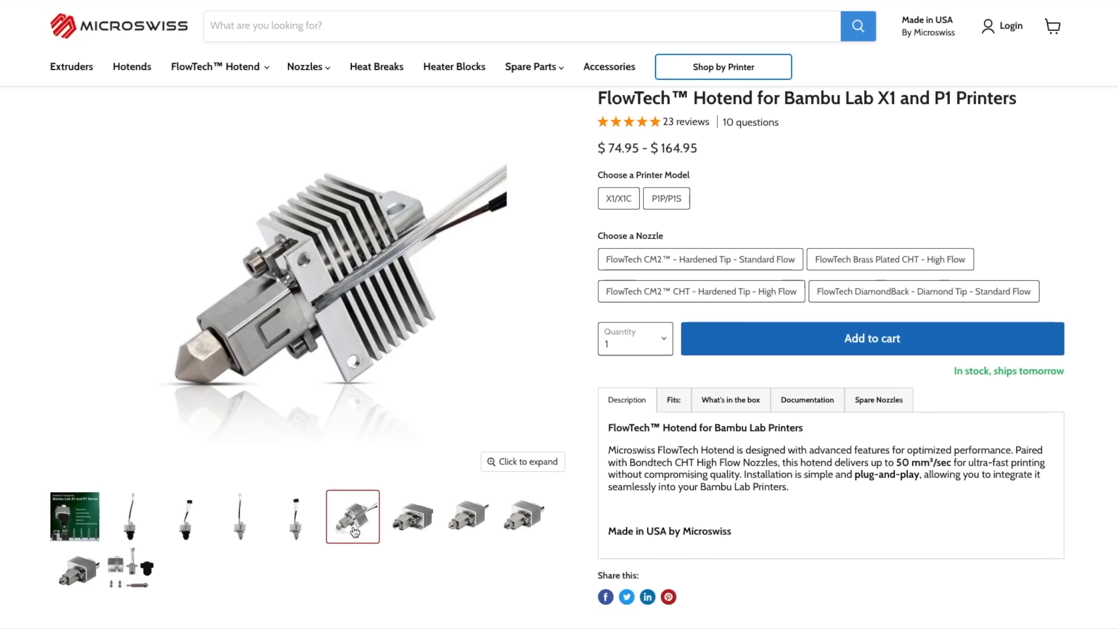
left_click(409, 521)
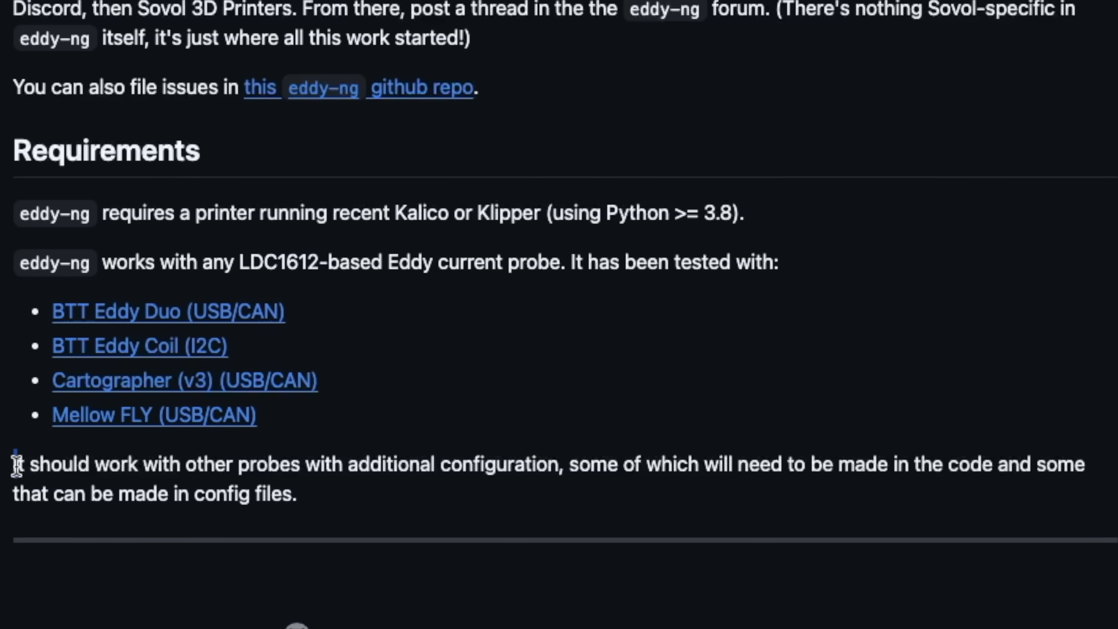
Highlight the README note on other probes, then view the Mellow Fly wiki page down to MCU Definition.
left_click_drag(14, 463, 277, 493)
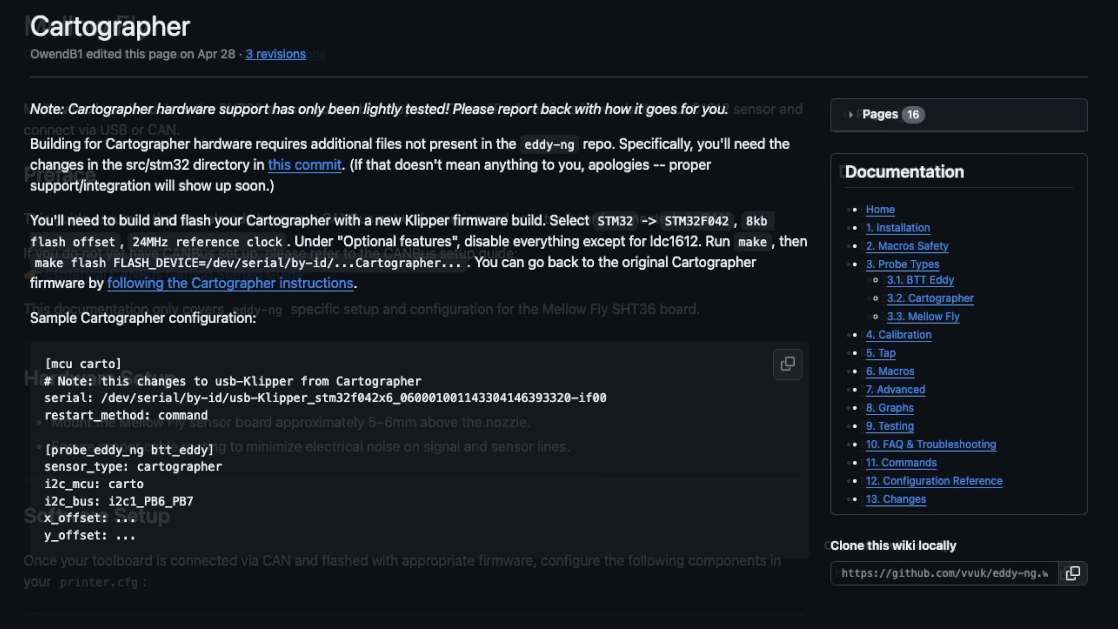
left_click(916, 317)
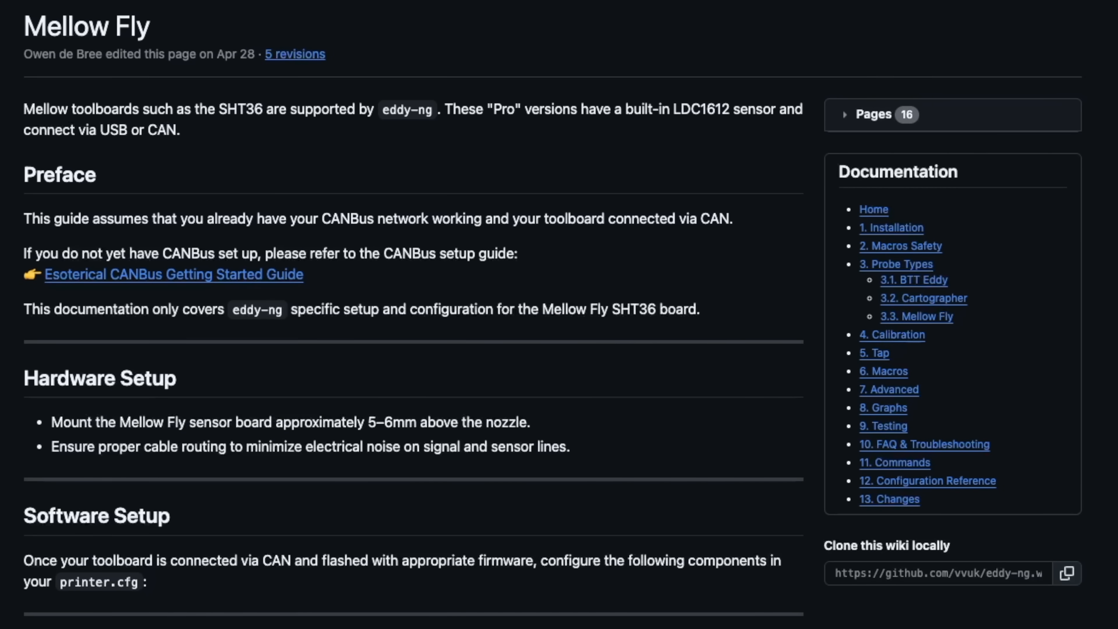
left_click(913, 280)
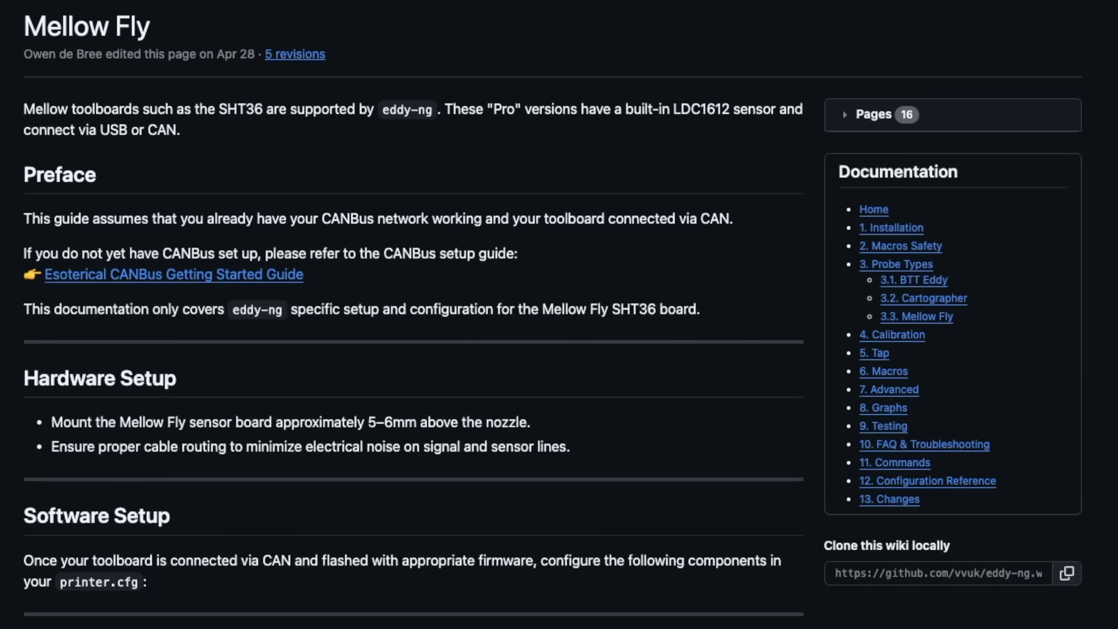
scroll("down", 3)
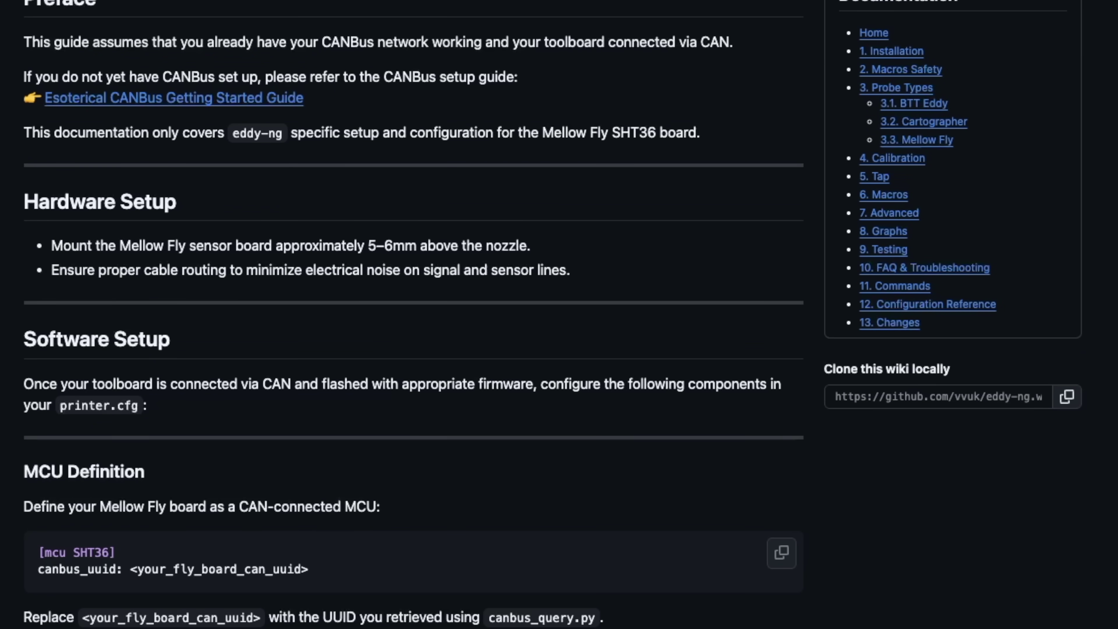
scroll("down", 3)
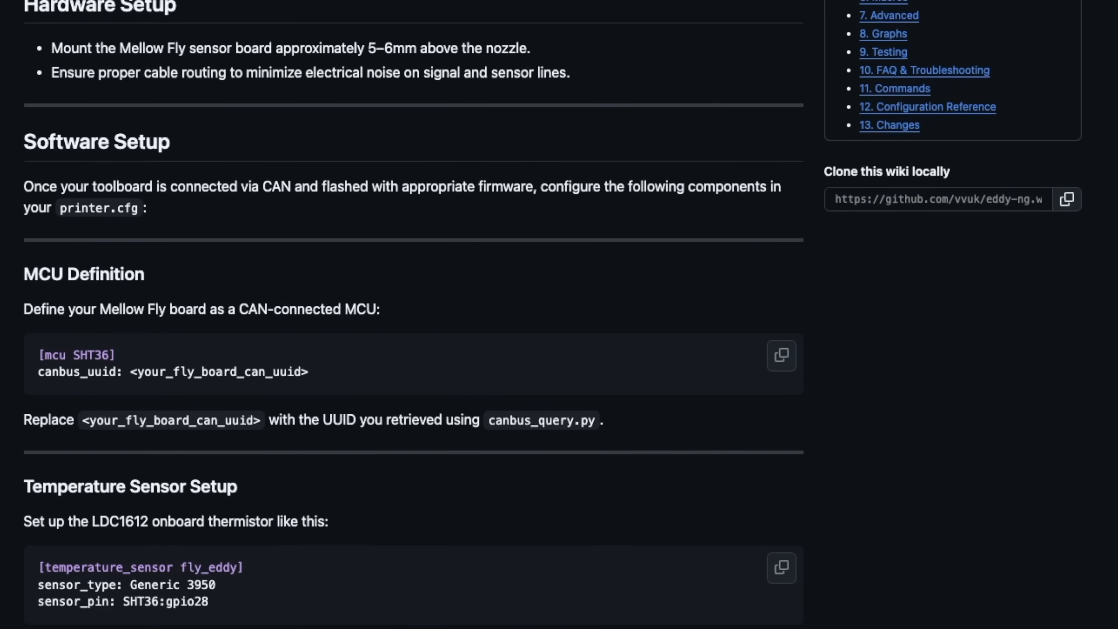
scroll("down", 3)
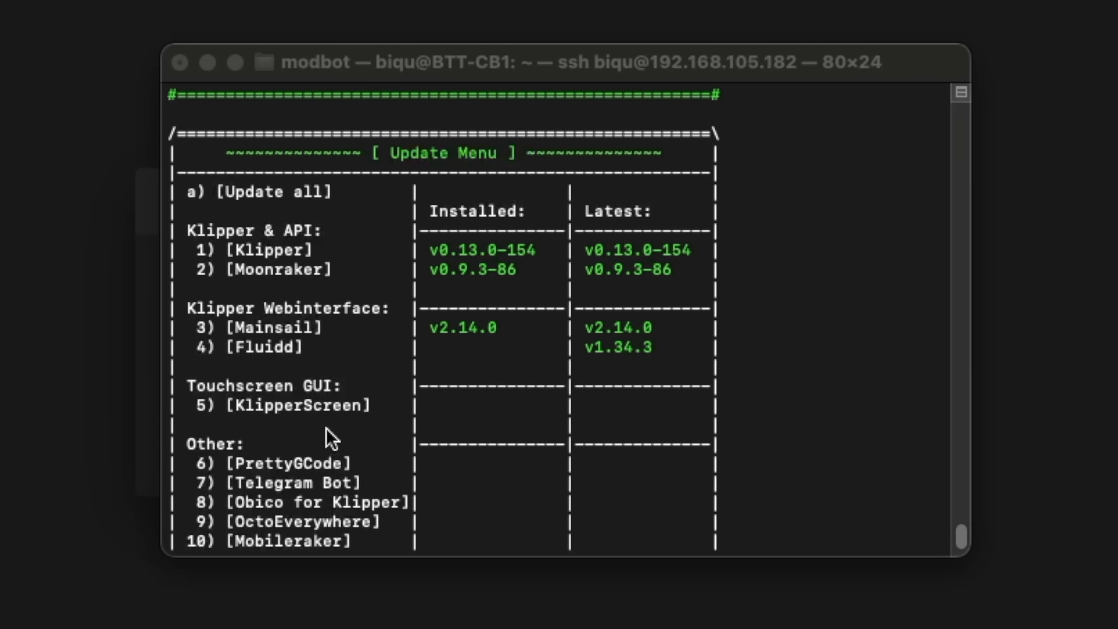
Review KIAUH's Update Menu showing Klipper, Moonraker and Mainsail at latest versions.
scroll("down", 3)
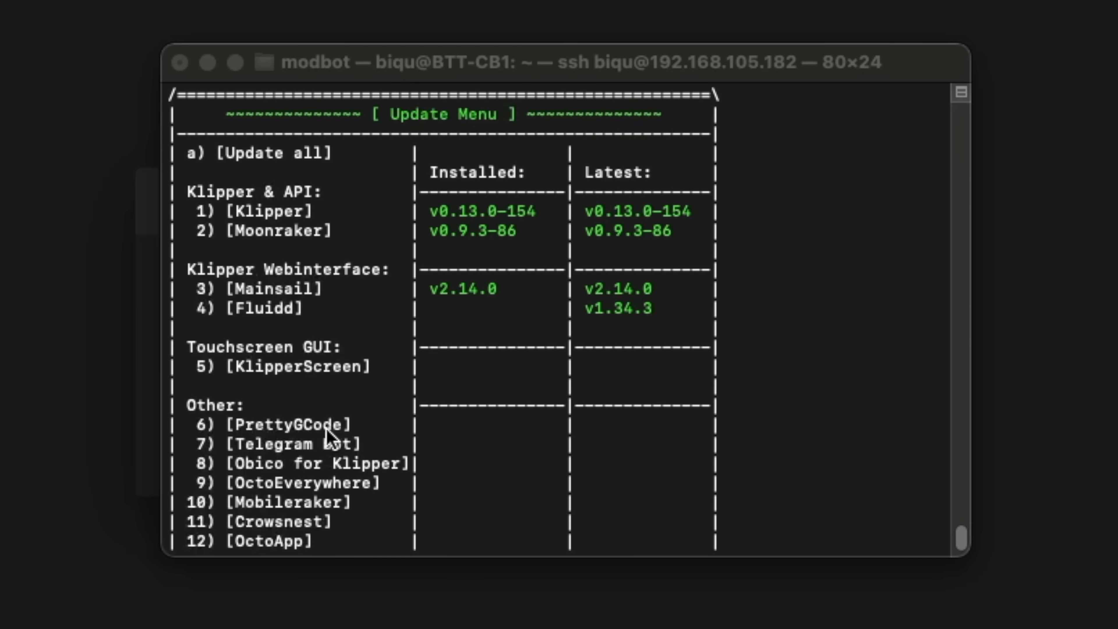
scroll("down", 3)
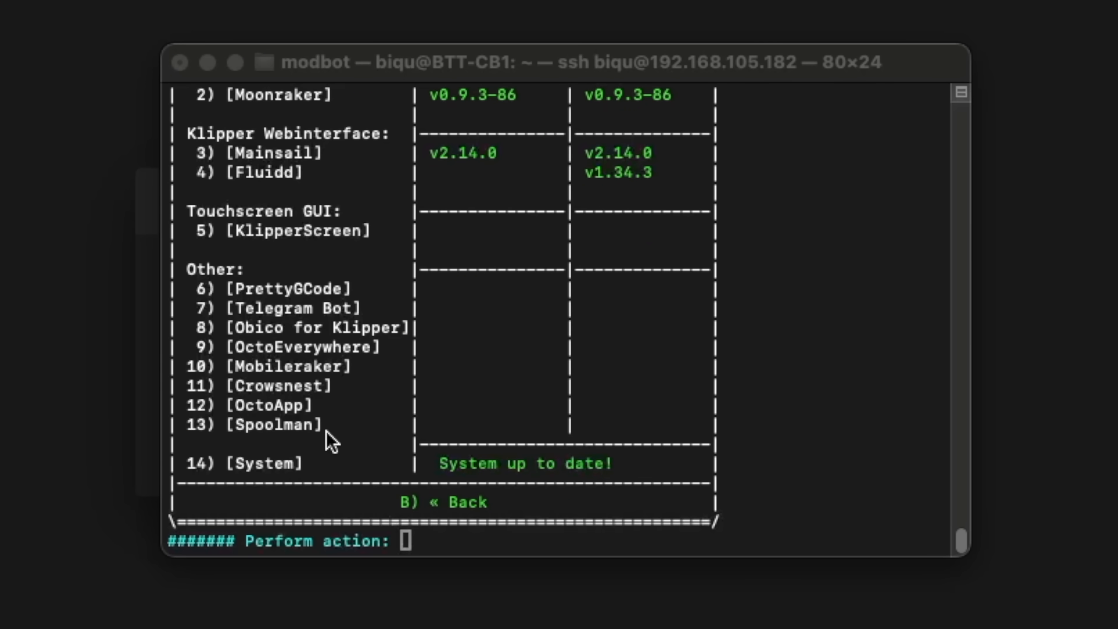
mouse_move(310, 436)
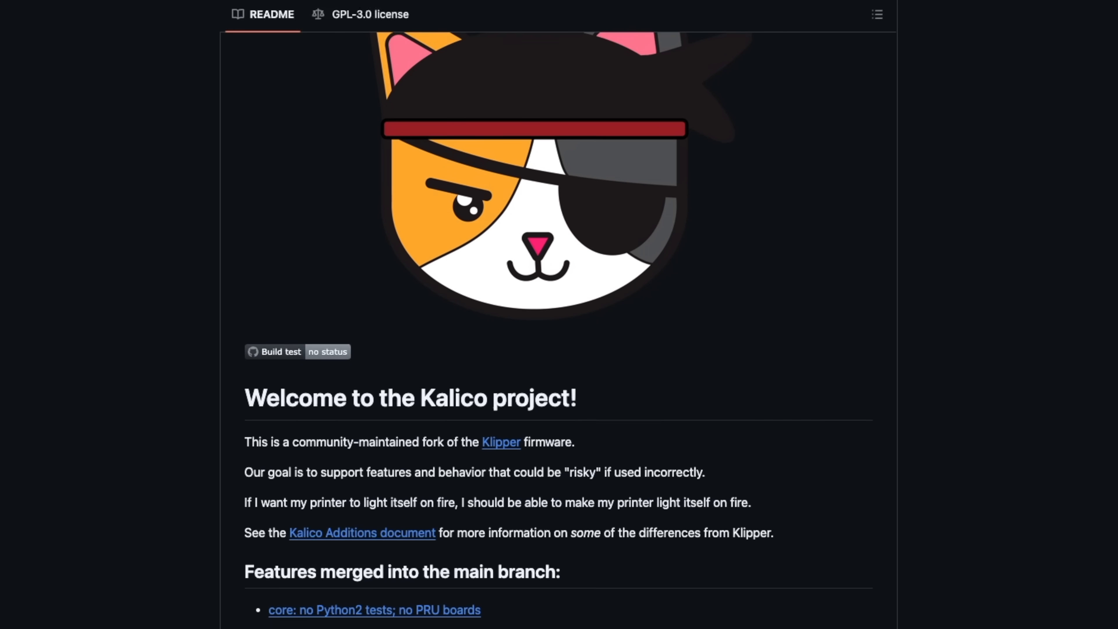
Highlight the 'For Kalico, when running menuconfig…' bullet on the eddy-ng Installation page.
scroll("down", 3)
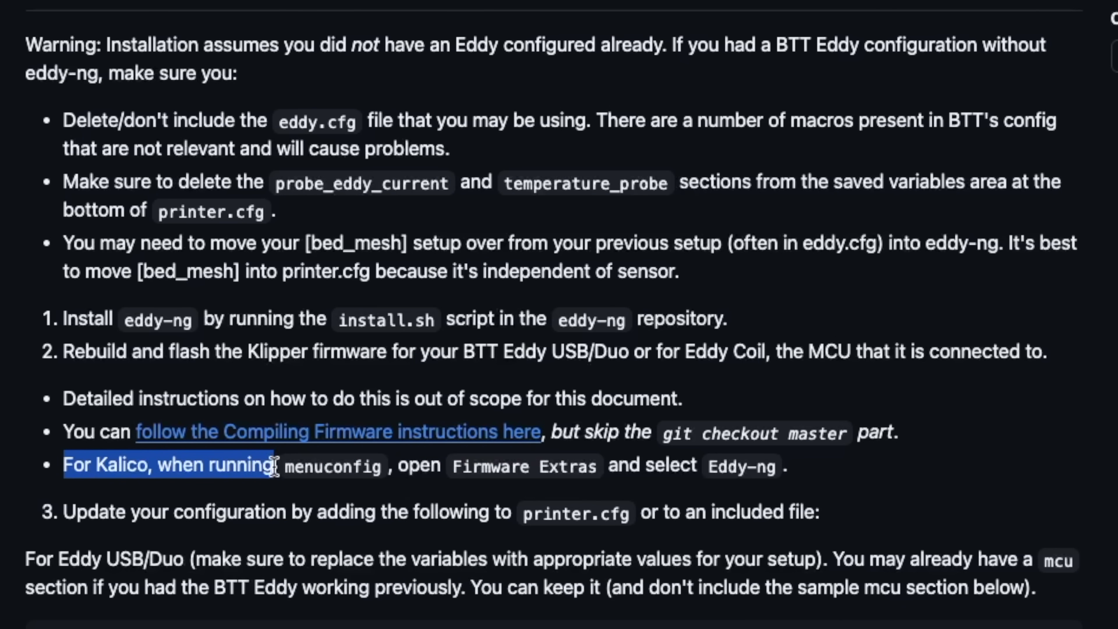
left_click_drag(271, 465, 749, 465)
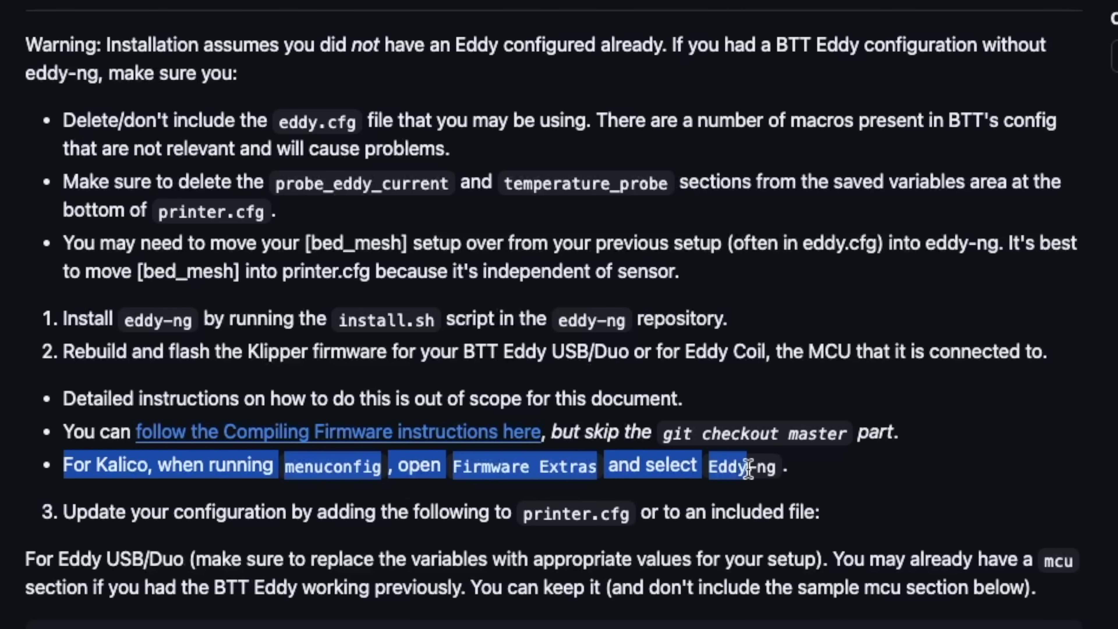
mouse_move(864, 586)
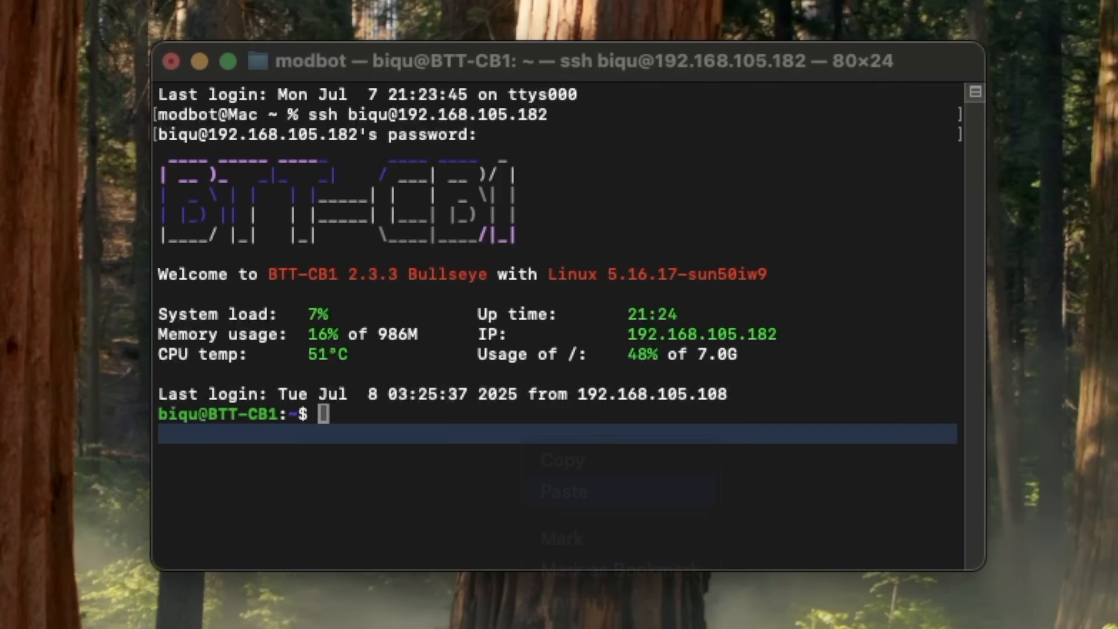
type("git clone https://github.com/vvuk/eddy-ng")
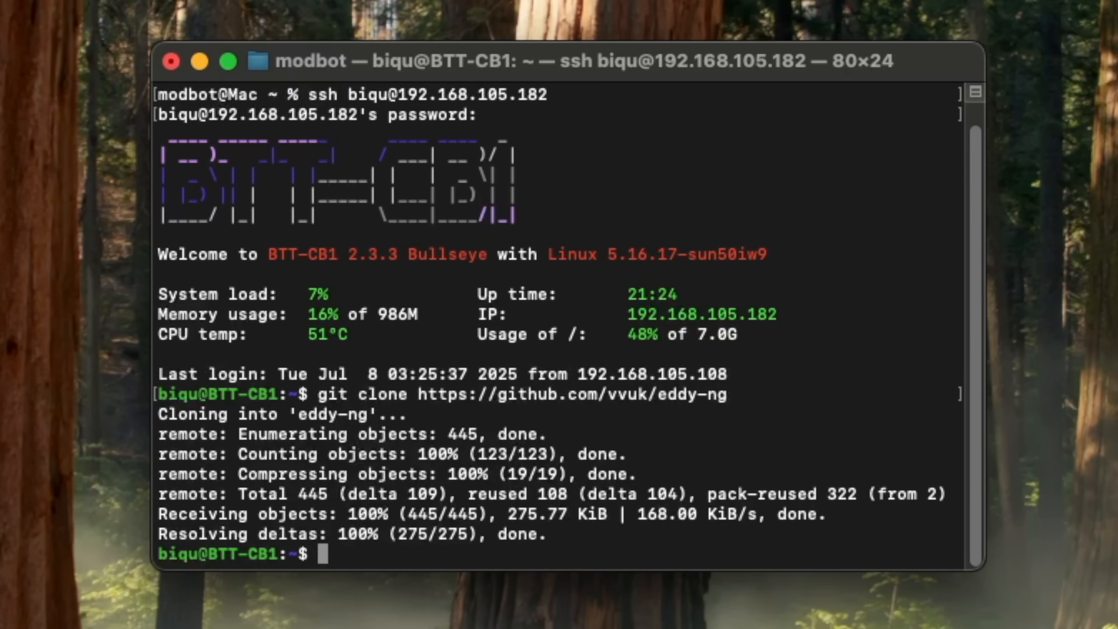
type("cd ~/eddy-ng")
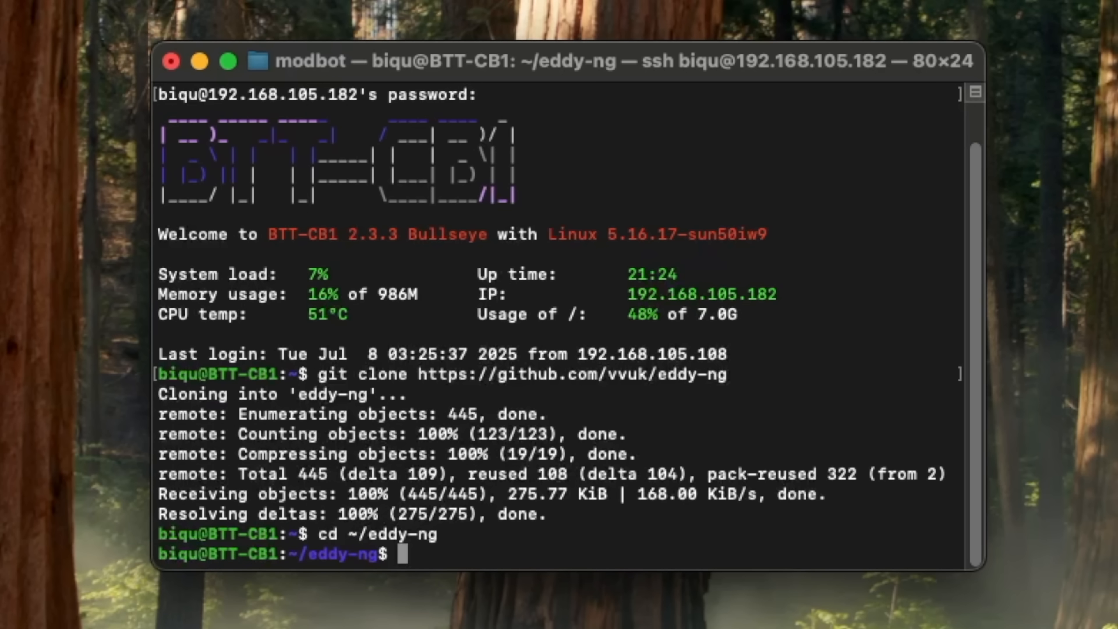
type("./install")
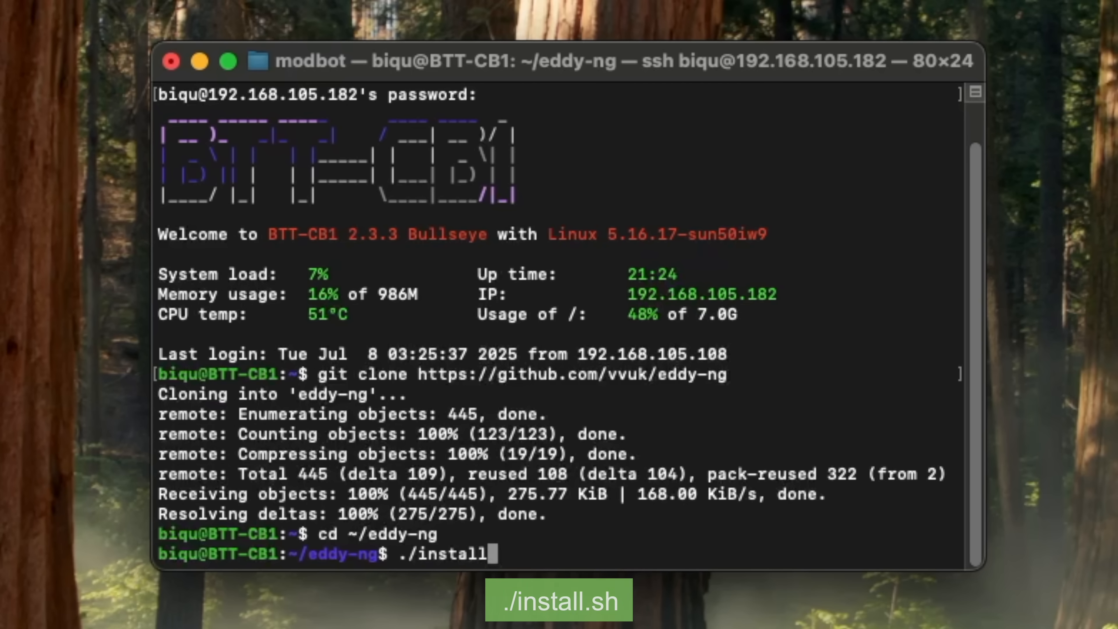
type(".sh")
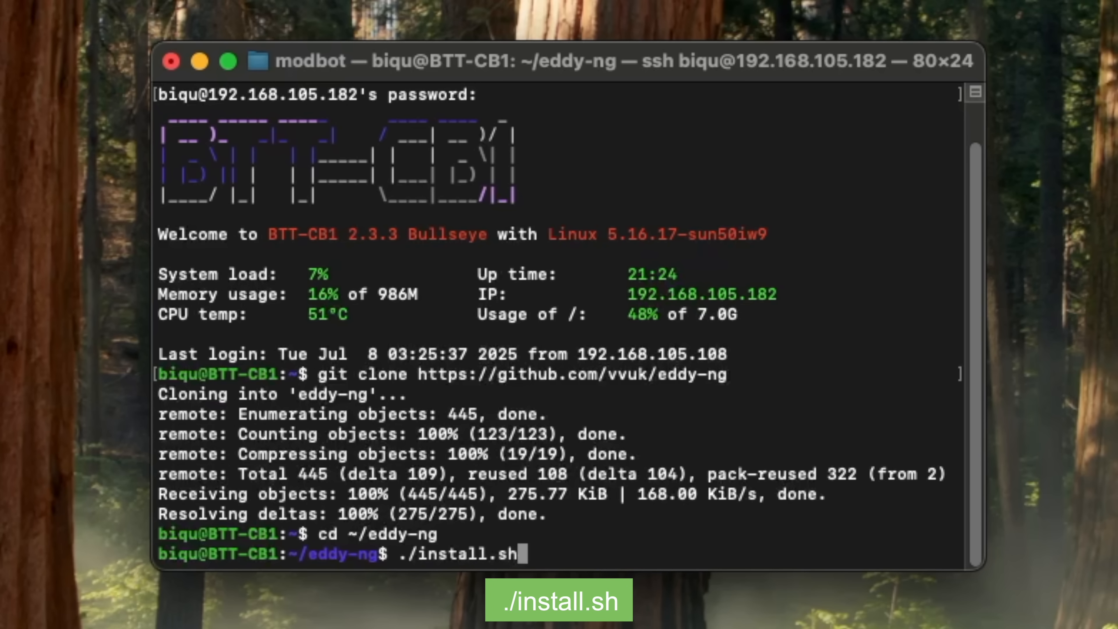
key("Return")
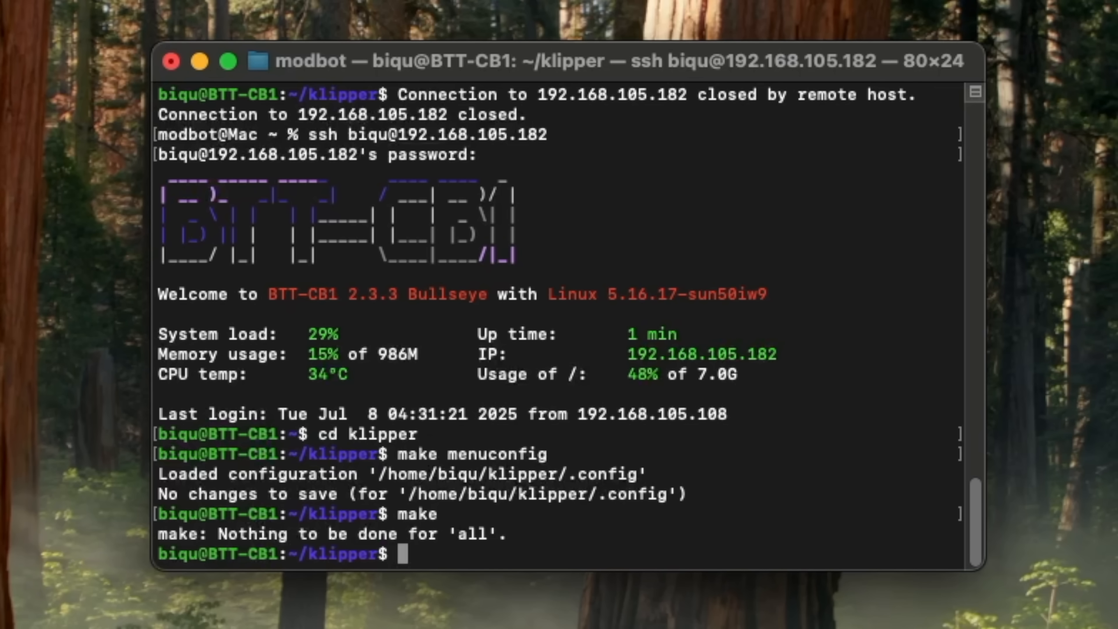
Run lsusb, highlight the Raspberry Pi RP2 Boot device ID, and start make menuconfig.
type("lsusb")
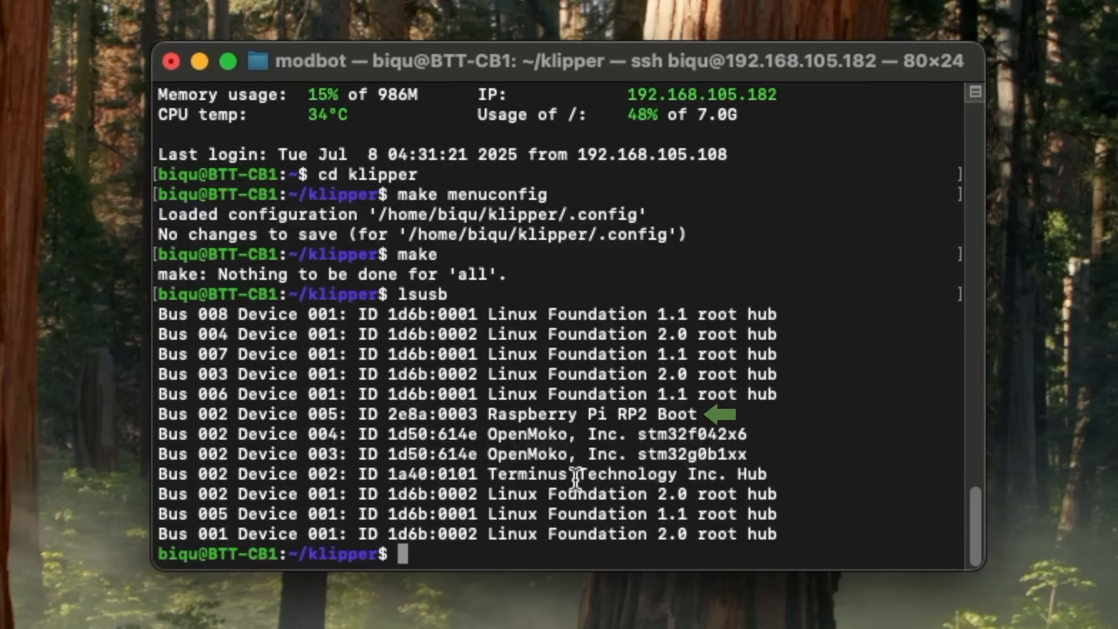
left_click_drag(357, 414, 695, 413)
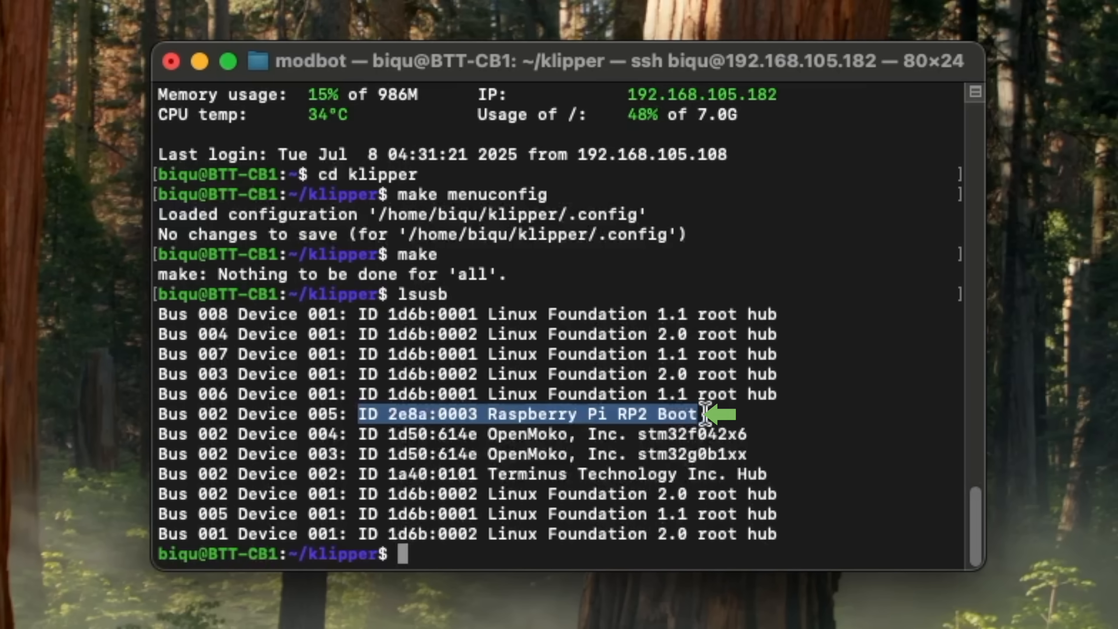
mouse_move(398, 438)
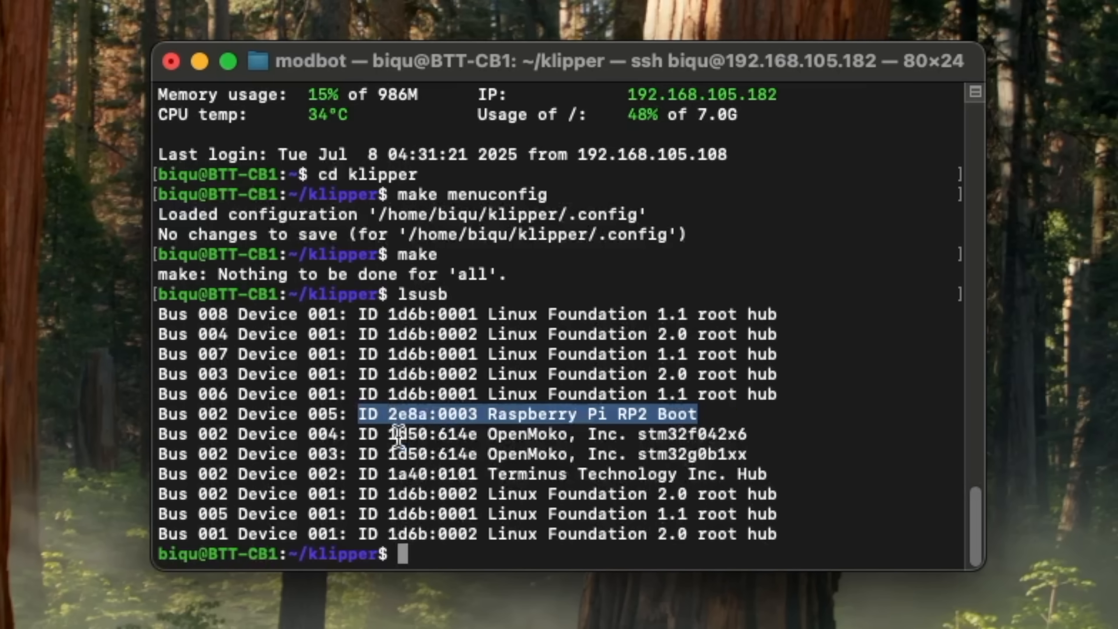
mouse_move(745, 448)
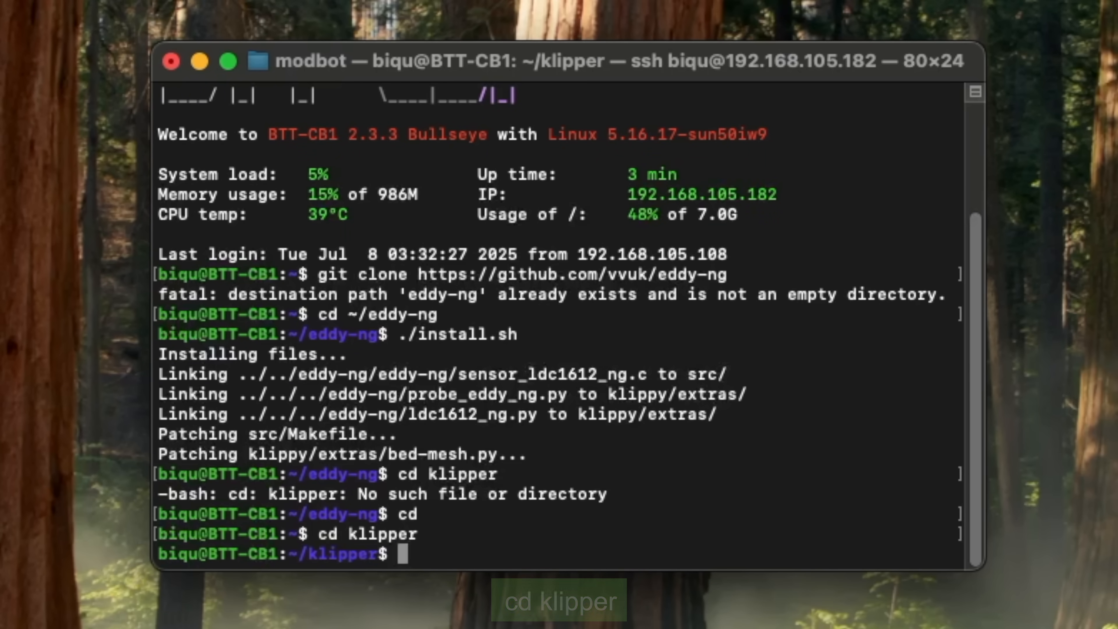
type("make menuconfig")
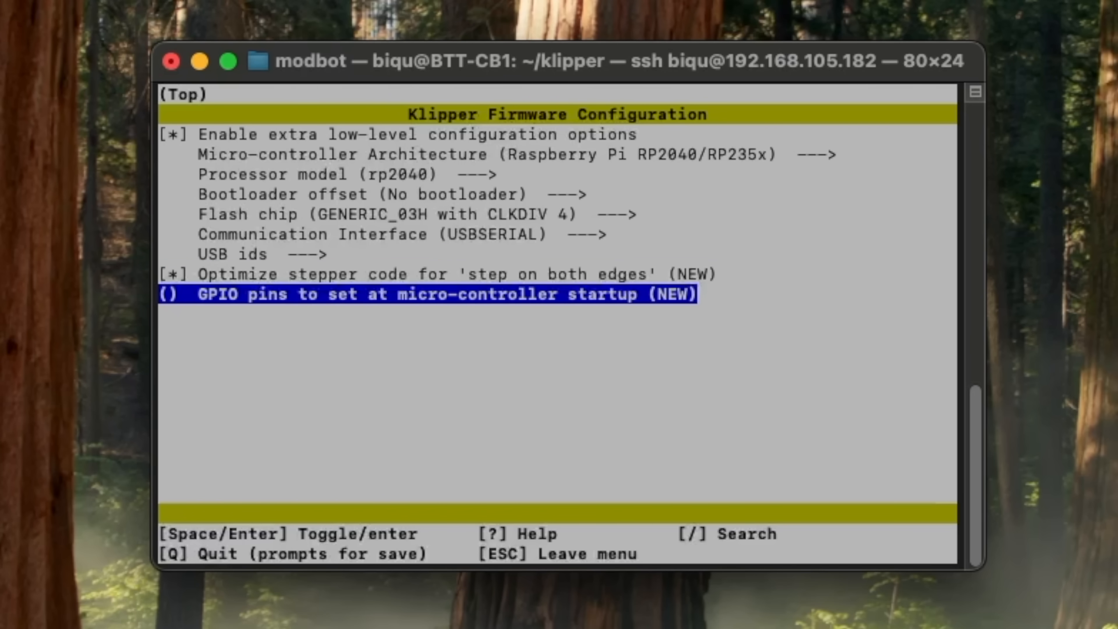
Save the RP2040 config, flash with FLASH_DEVICE=2e8a:0003, list /dev/serial/by-id/* and copy the rp2040 path.
key("q")
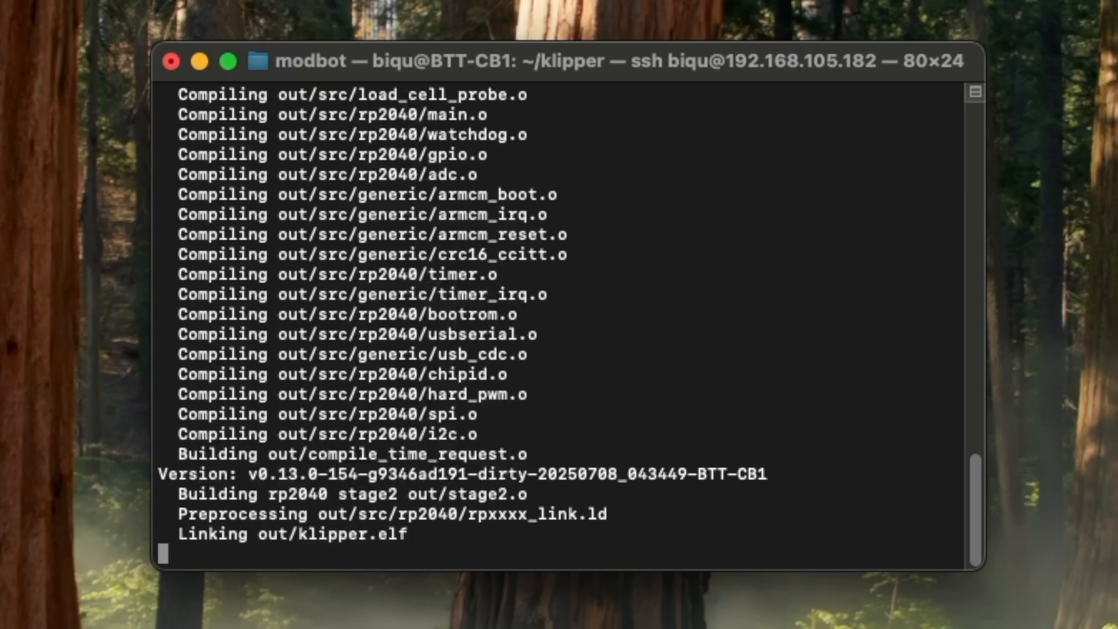
type("make flash FLASH_DEVICE=2e8a:0003")
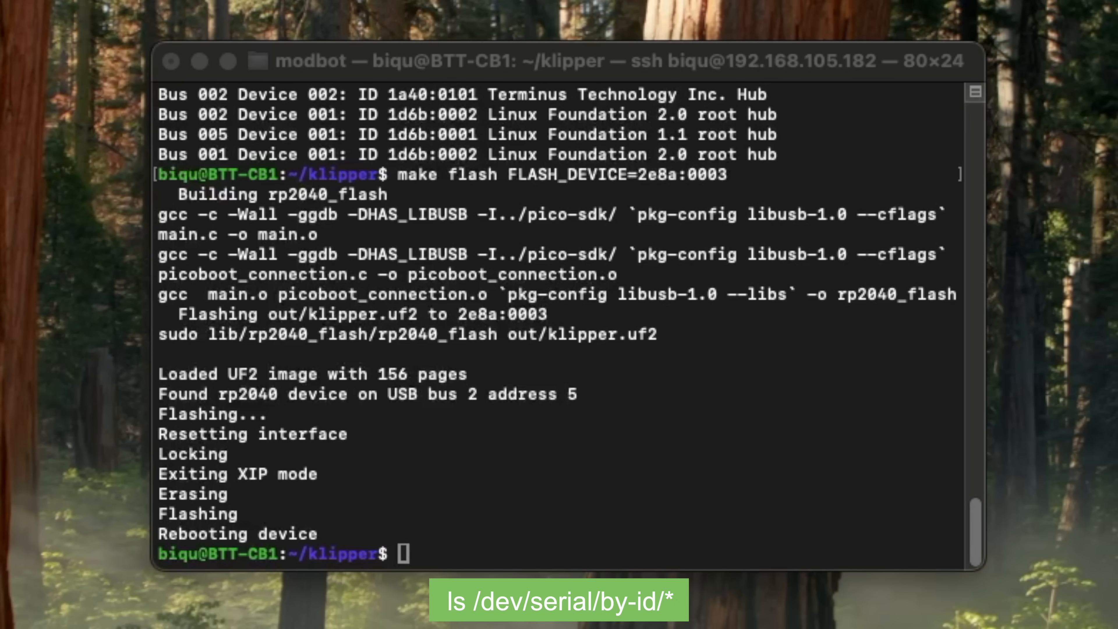
type("ls /dev/serial/by-id/*")
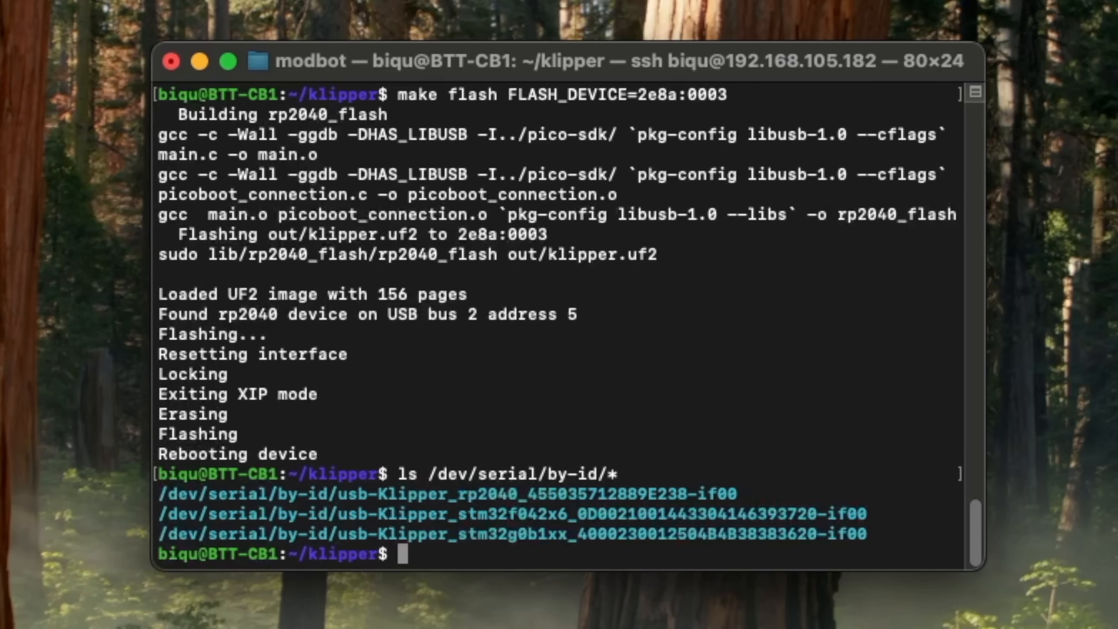
mouse_move(291, 502)
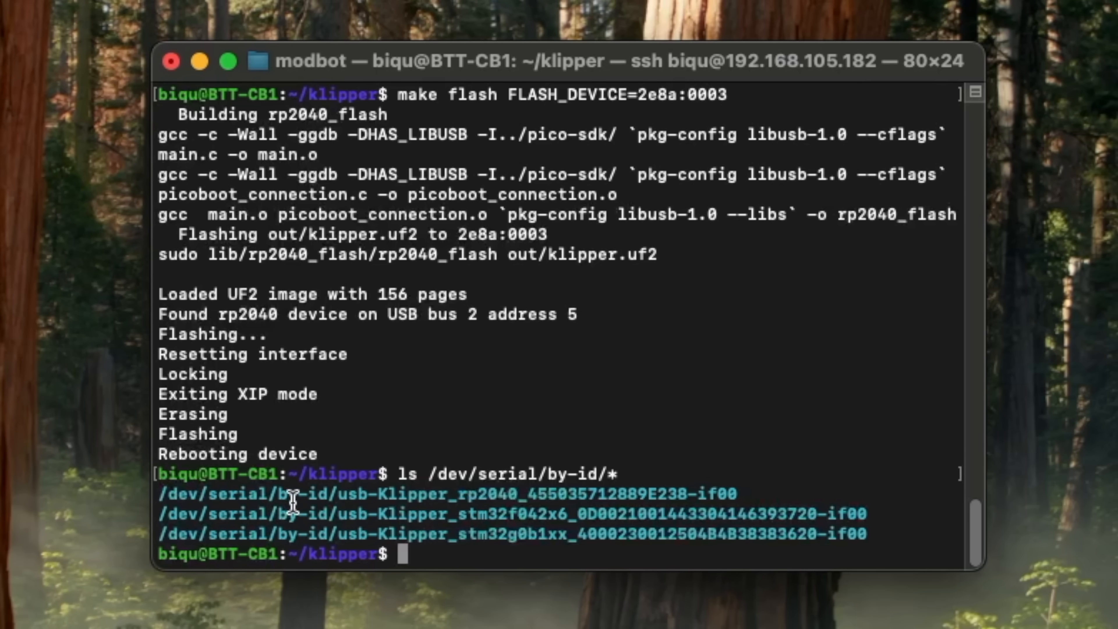
left_click_drag(340, 493, 737, 493)
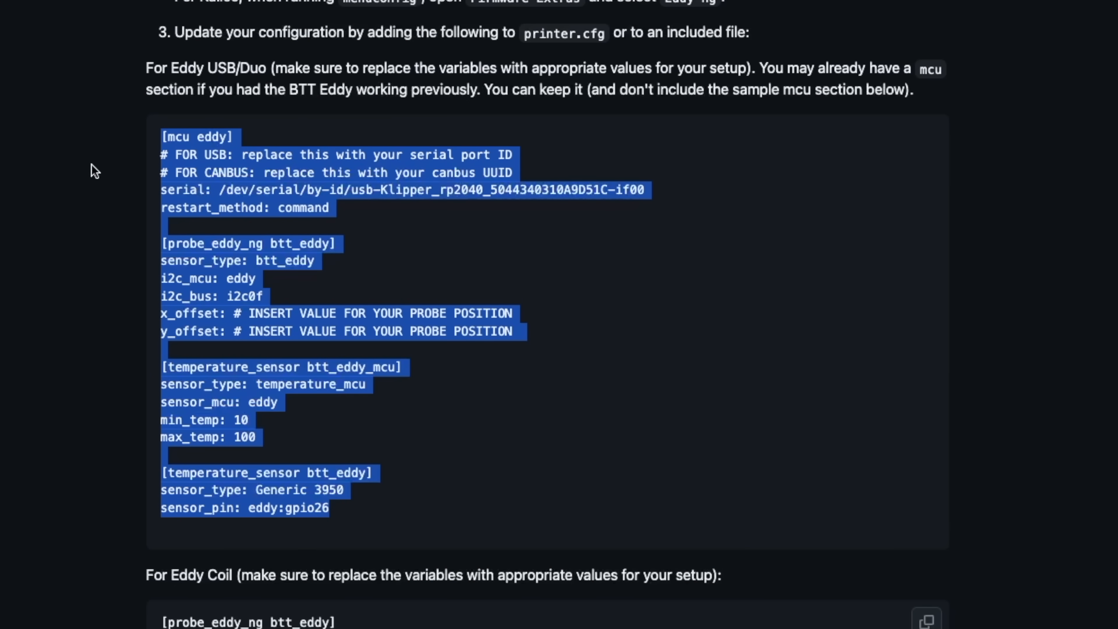
mouse_move(51, 201)
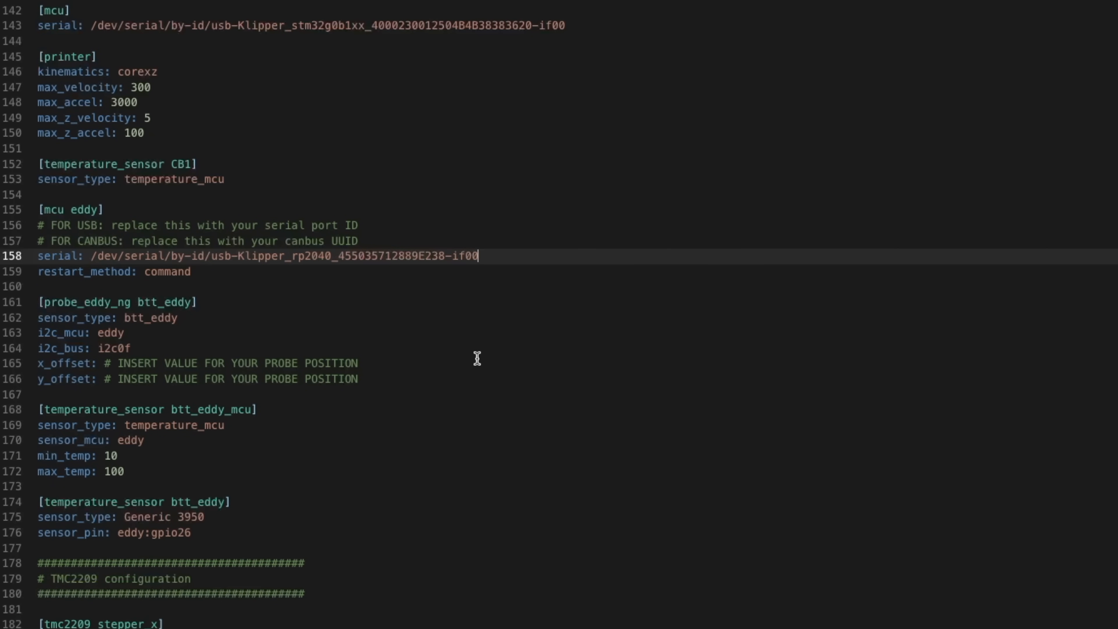
mouse_move(511, 349)
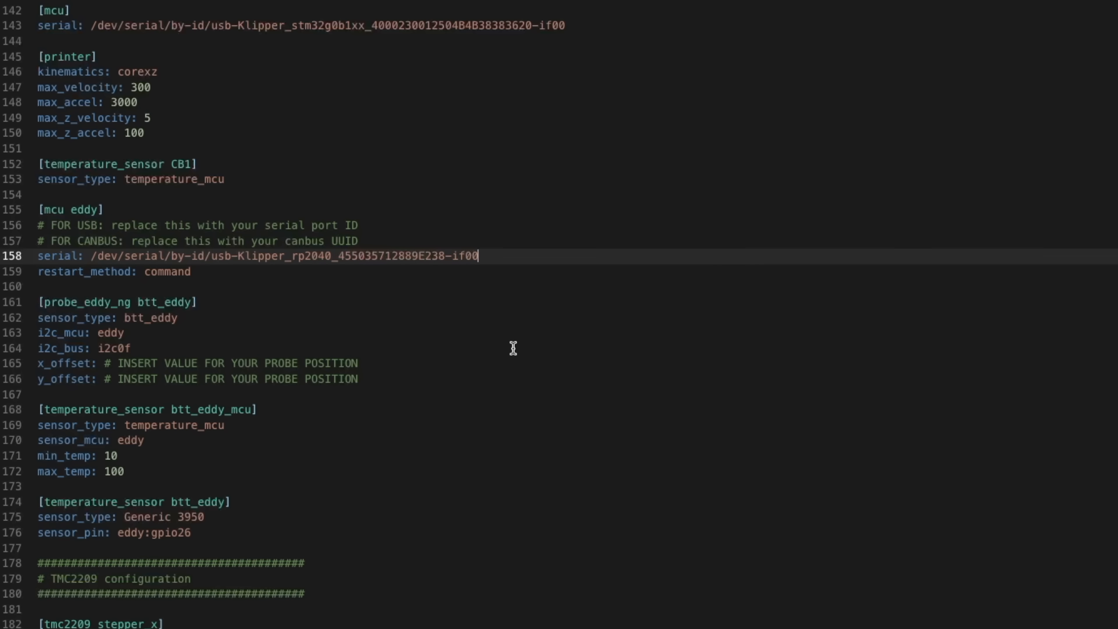
mouse_move(255, 380)
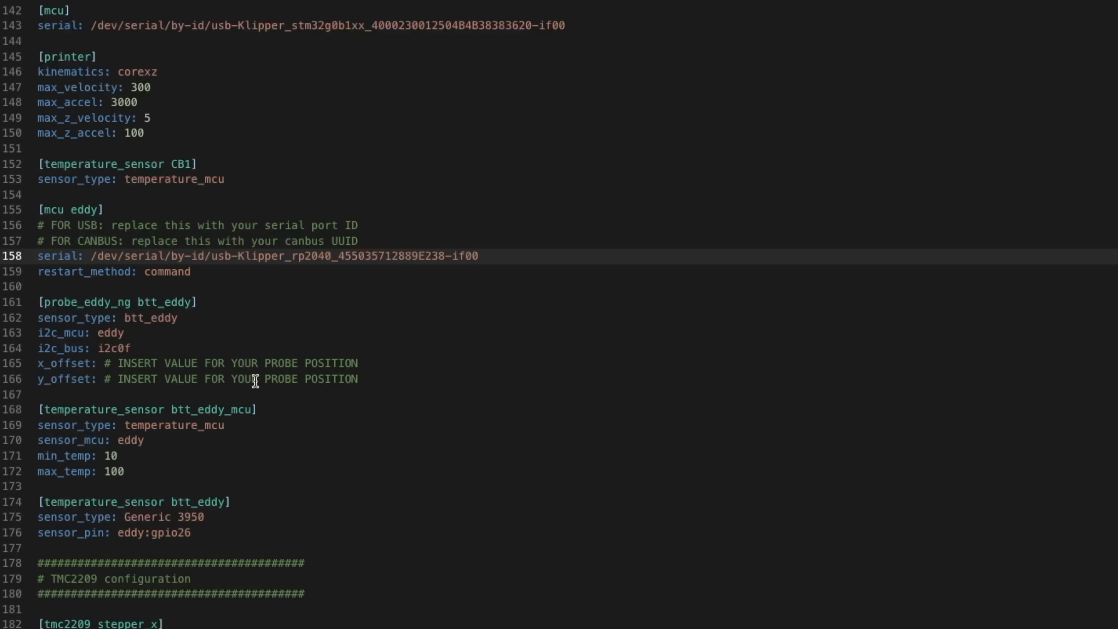
Set the probe's x_offset value to 0 in printer.cfg.
left_click(131, 363)
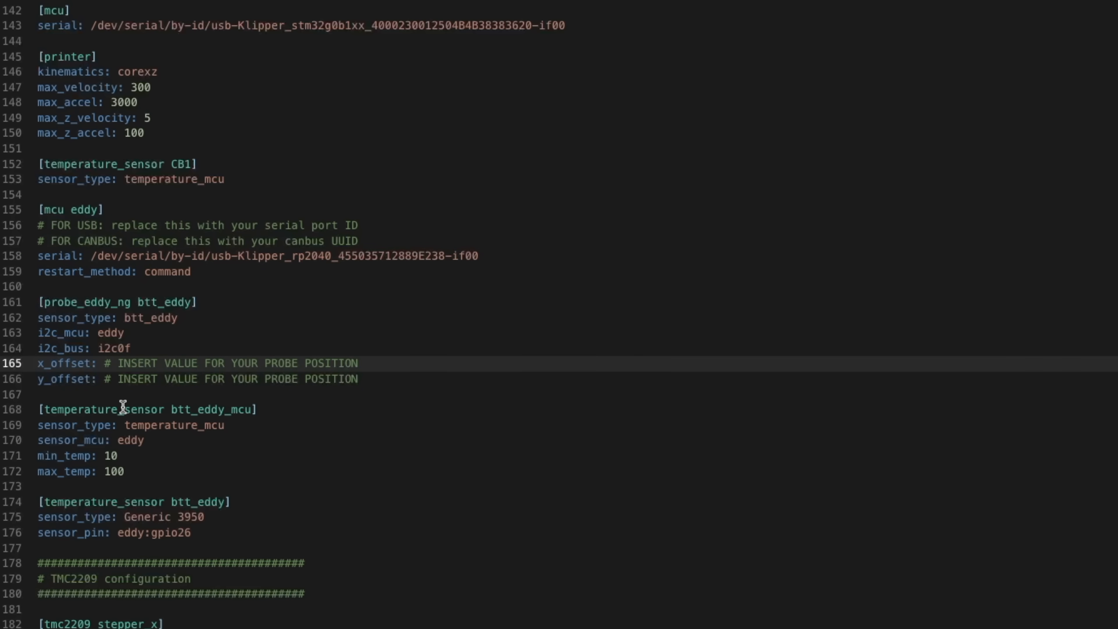
type("0, 10")
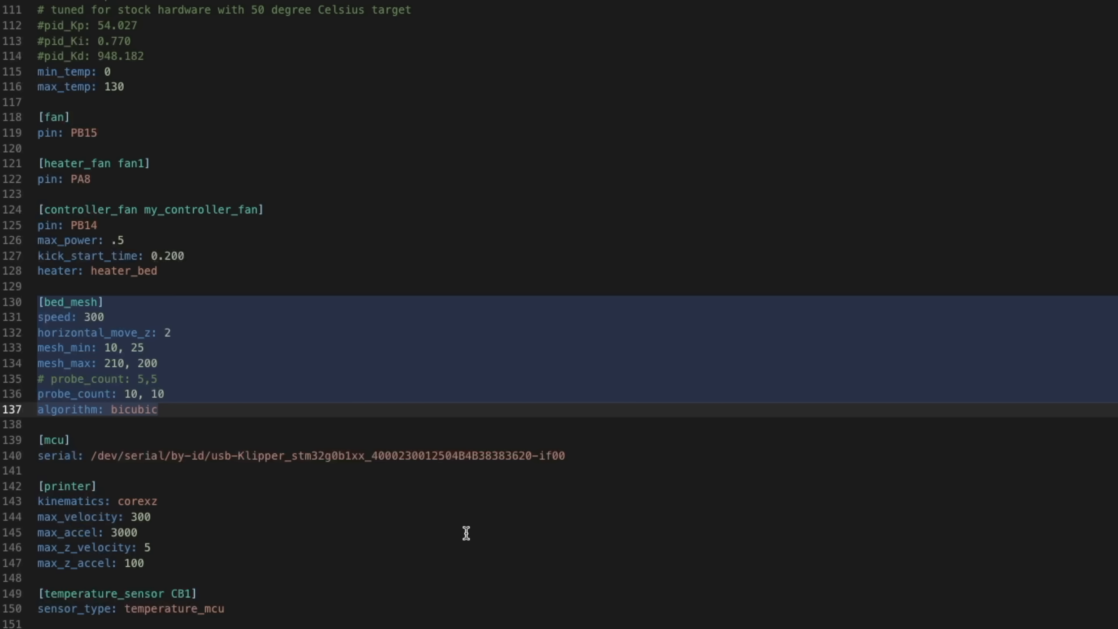
mouse_move(490, 545)
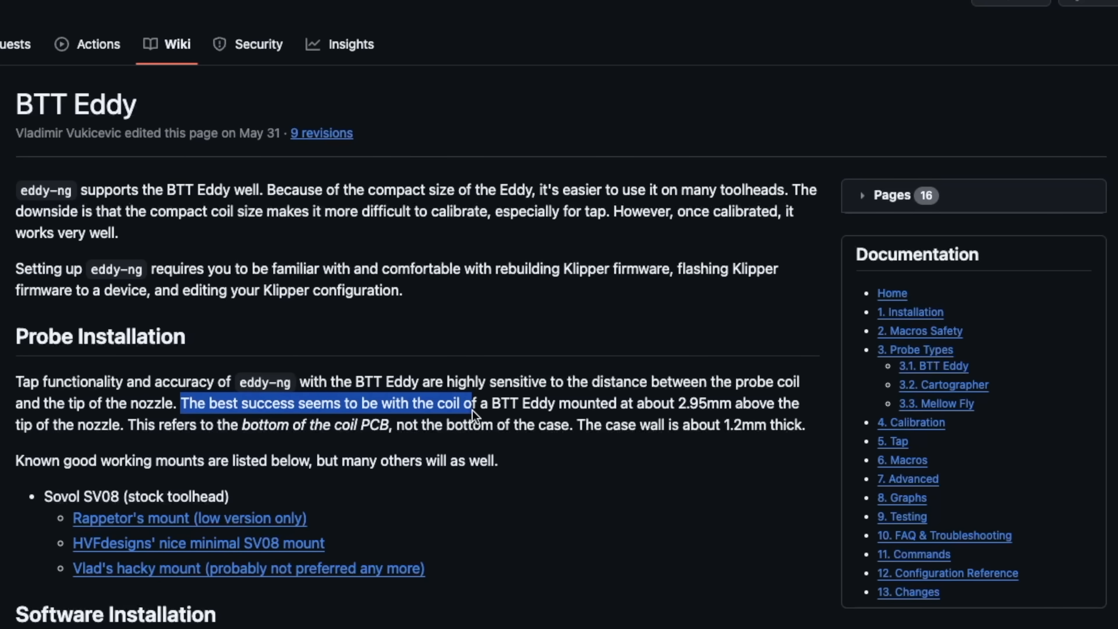
Highlight the Probe Installation note that the coil PCB sits 2.95mm above the nozzle tip.
left_click_drag(471, 403, 702, 403)
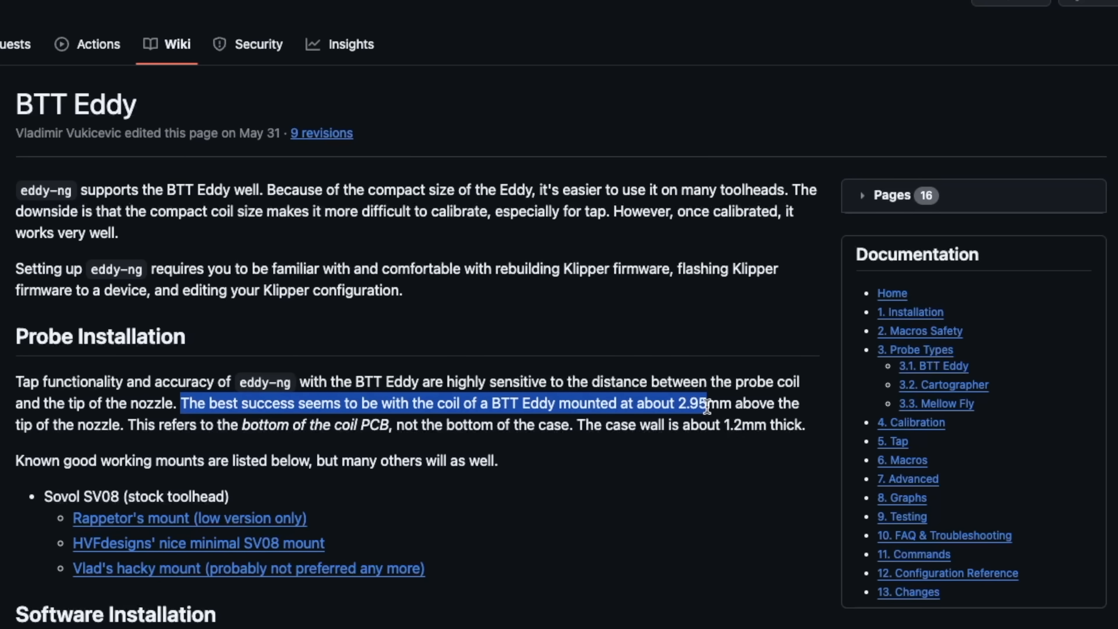
left_click_drag(704, 403, 800, 403)
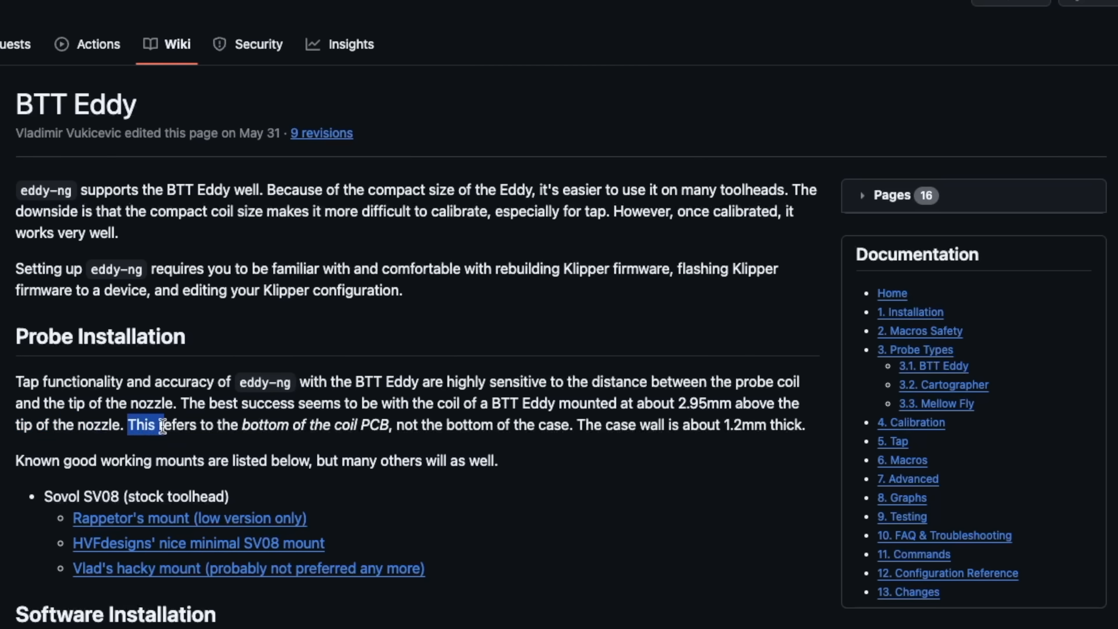
left_click_drag(161, 425, 663, 424)
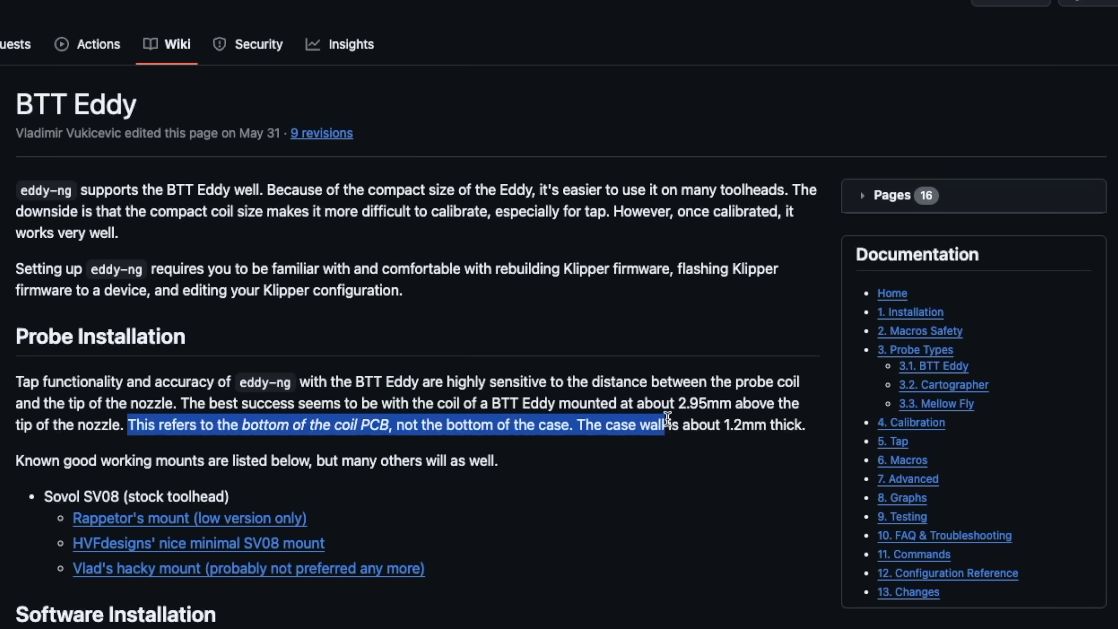
left_click_drag(663, 425, 803, 425)
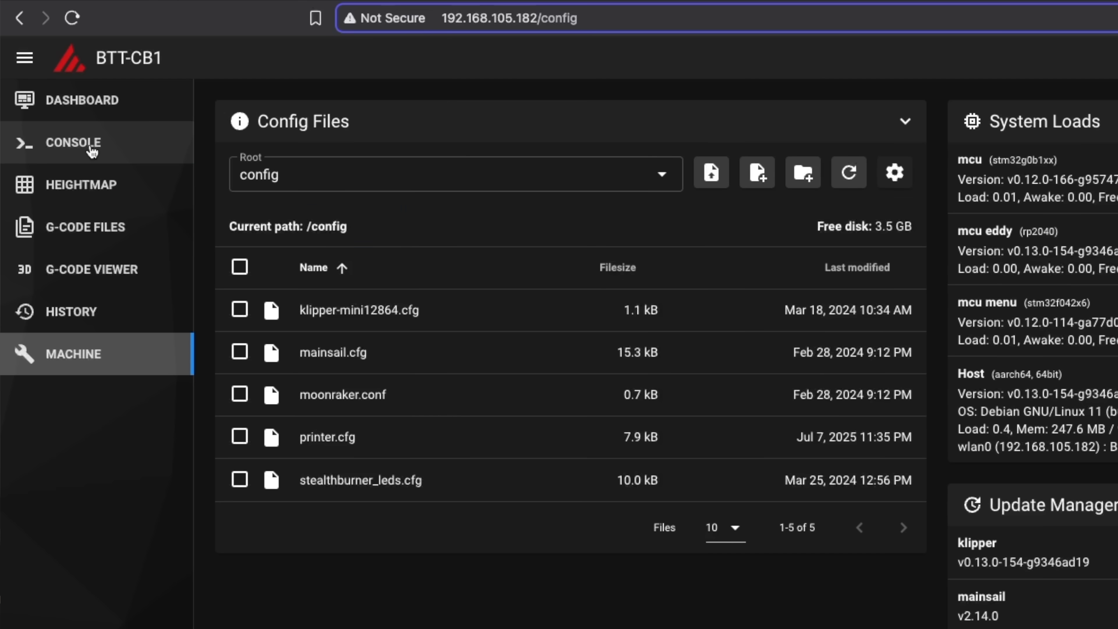
Run PROBE_EDDY_NG_STATUS in the Console to see uncalibrated coil readings, then queue G28 X.
left_click(73, 142)
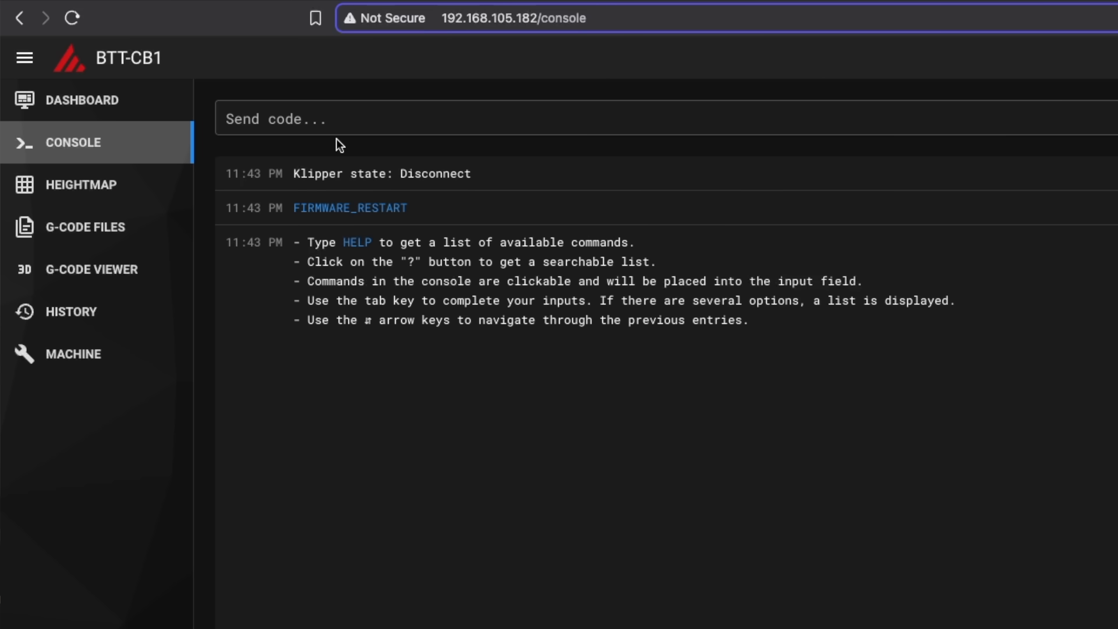
type("PROBE_EDDY_NG_STATUS")
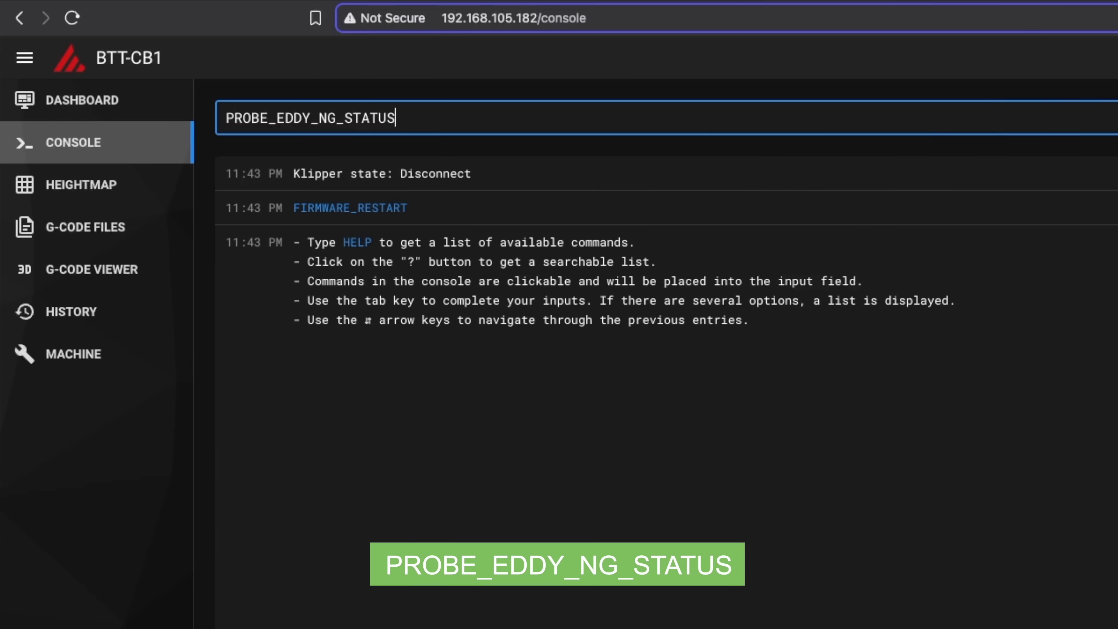
key("Enter")
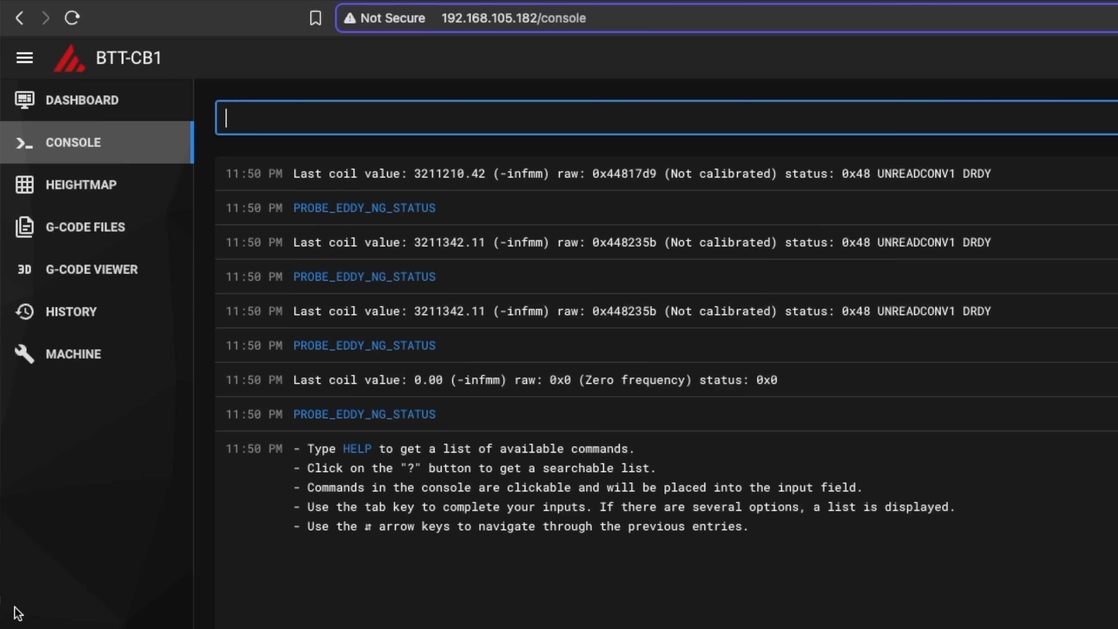
mouse_move(464, 288)
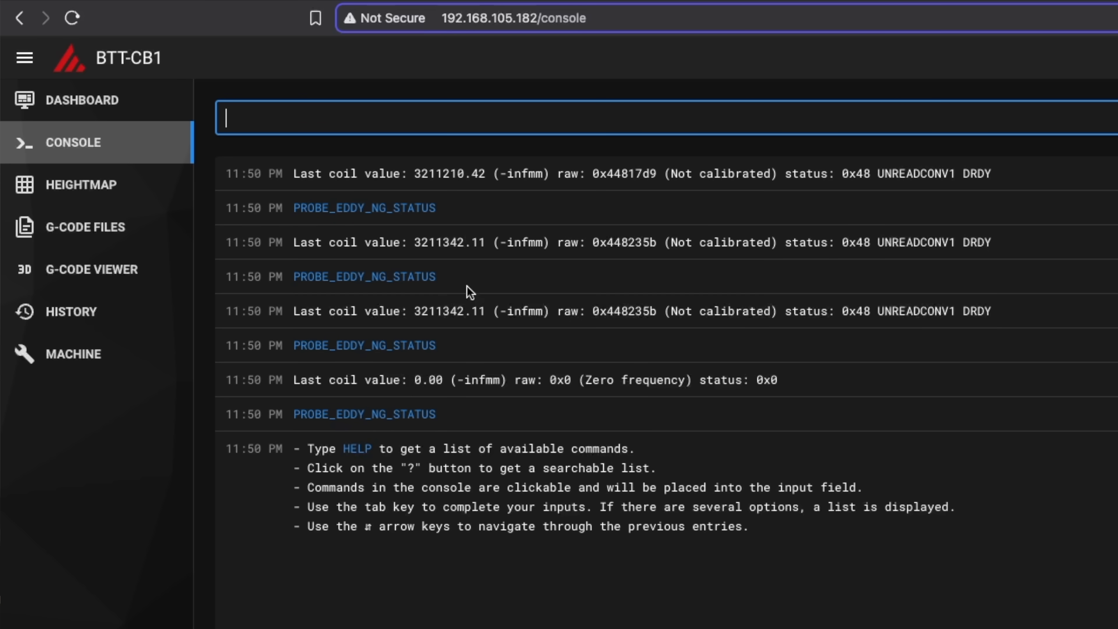
type("G28 X")
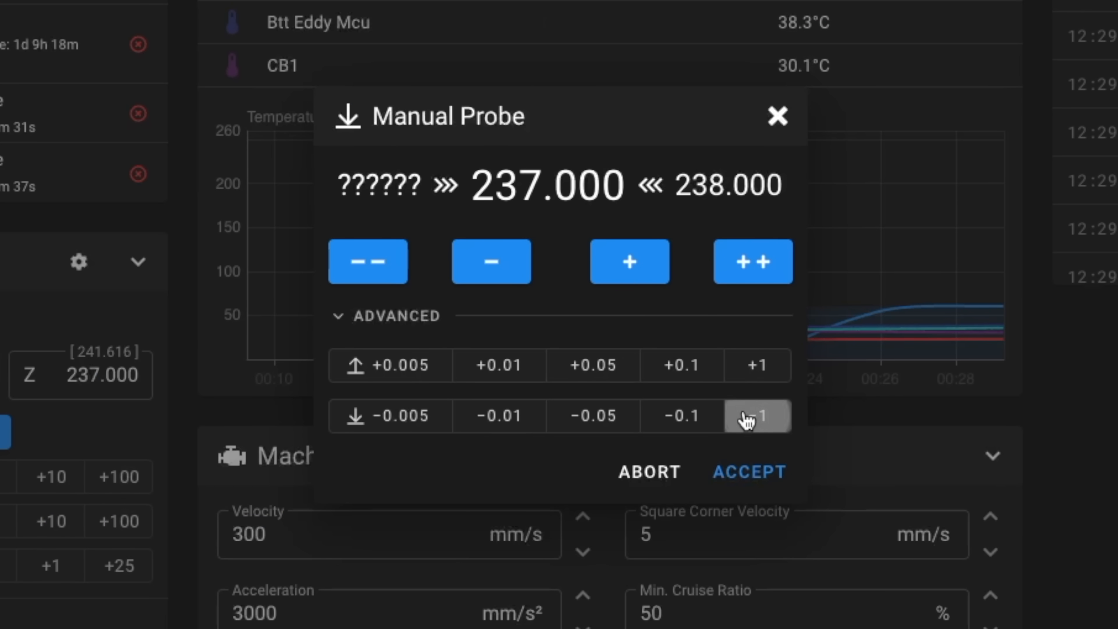
Lower the nozzle in the Manual Probe dialog by 1 mm then fine increments until it touches the paper.
left_click(754, 416)
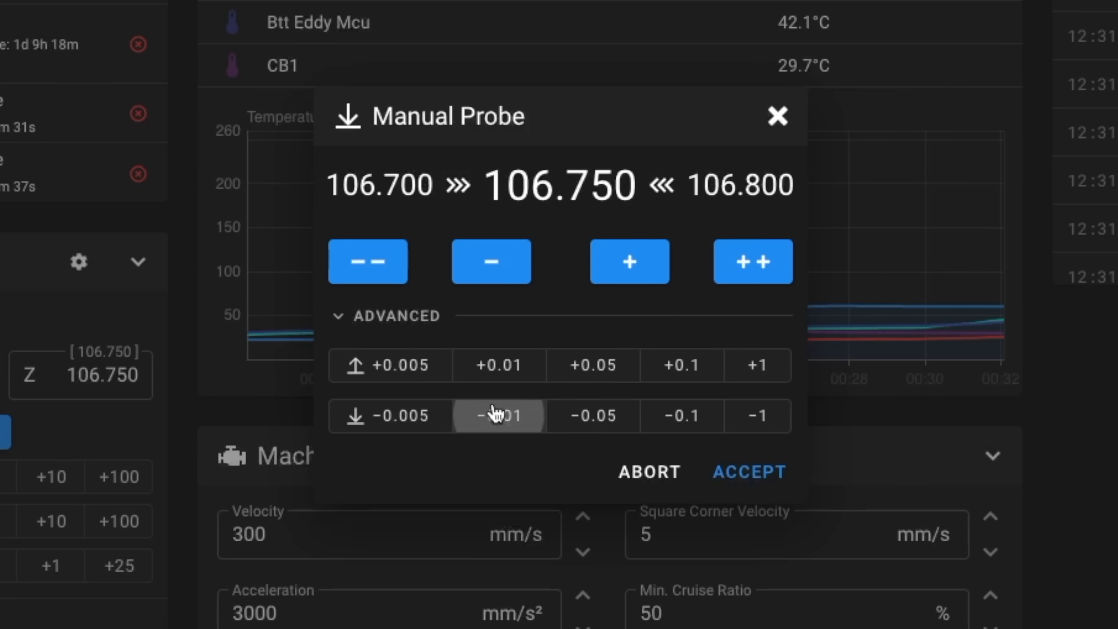
left_click(498, 416)
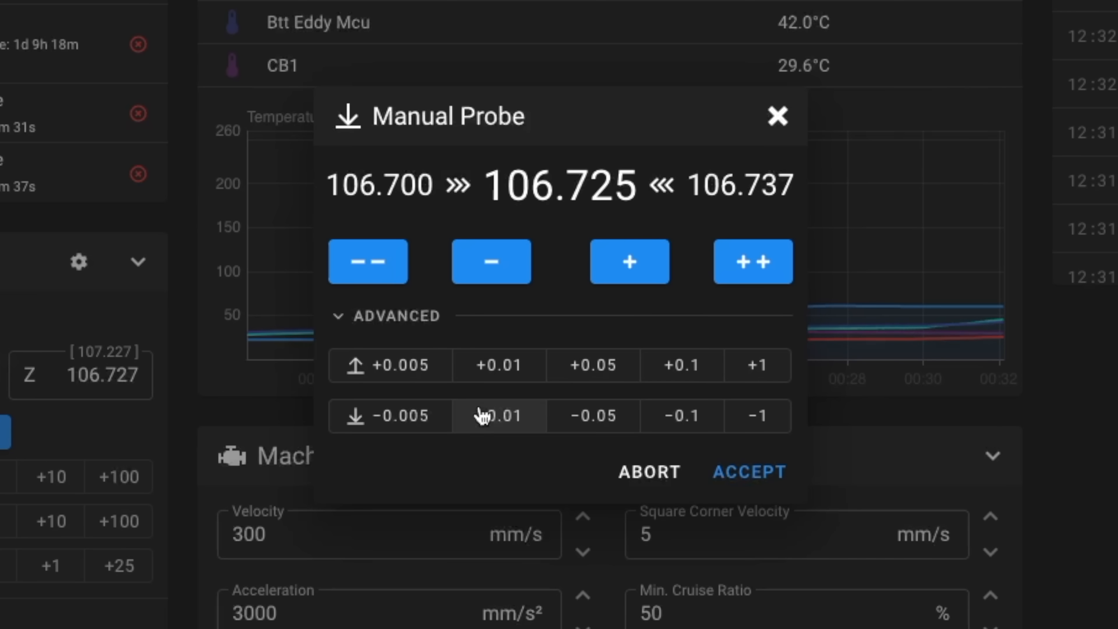
left_click(749, 475)
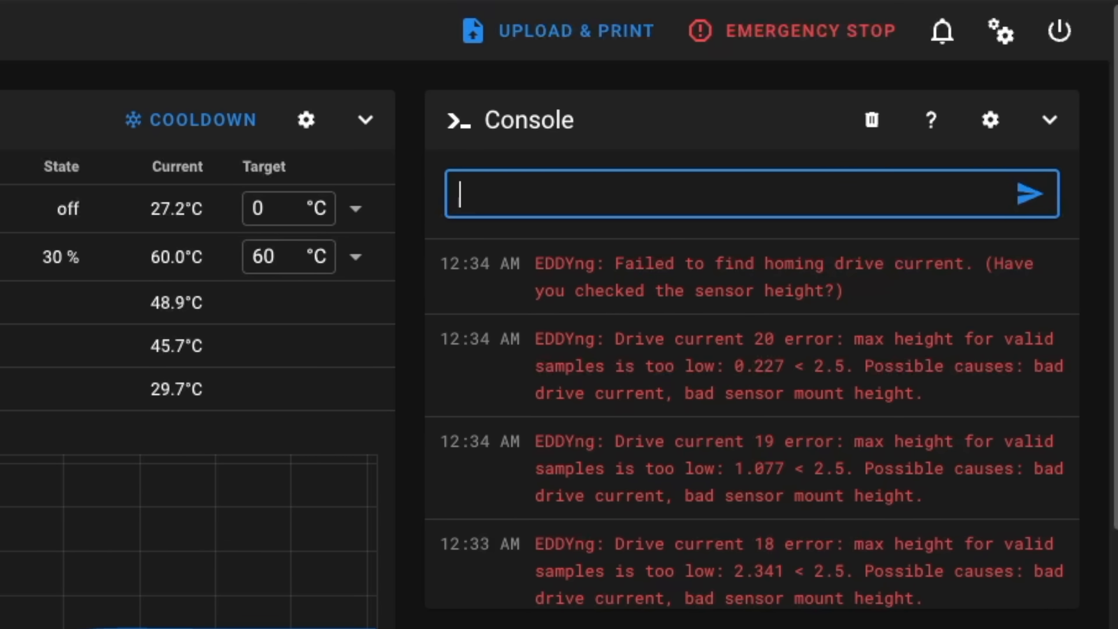
left_click(775, 34)
type("G28 Z")
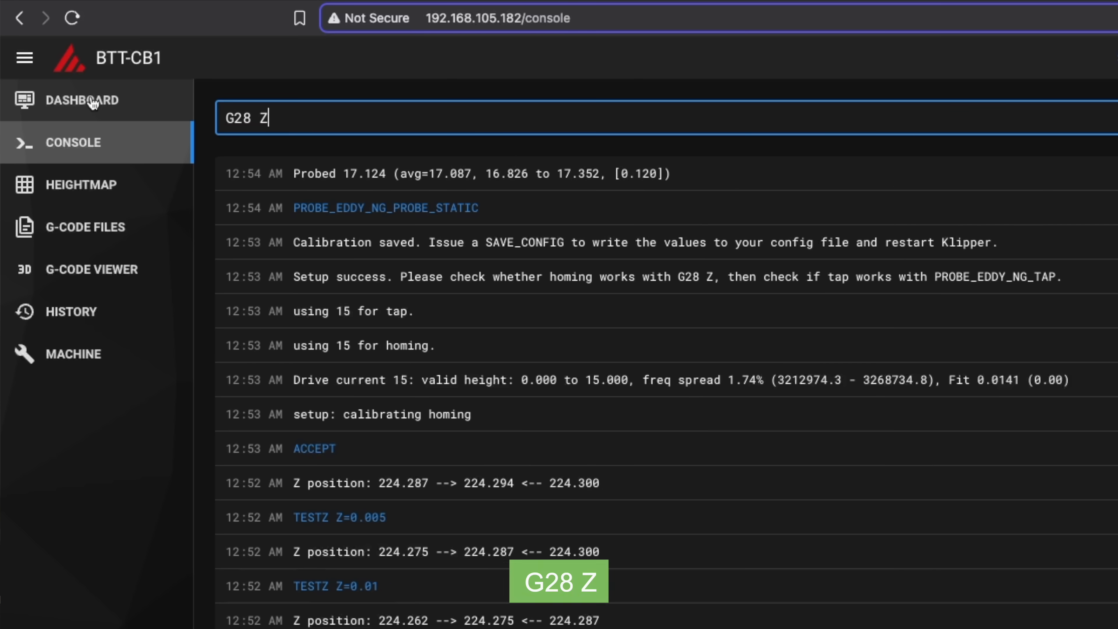
Home Z and take PROBE_EDDY_NG_PROBE_STATIC readings at several nozzle heights to verify calibration.
key("Enter")
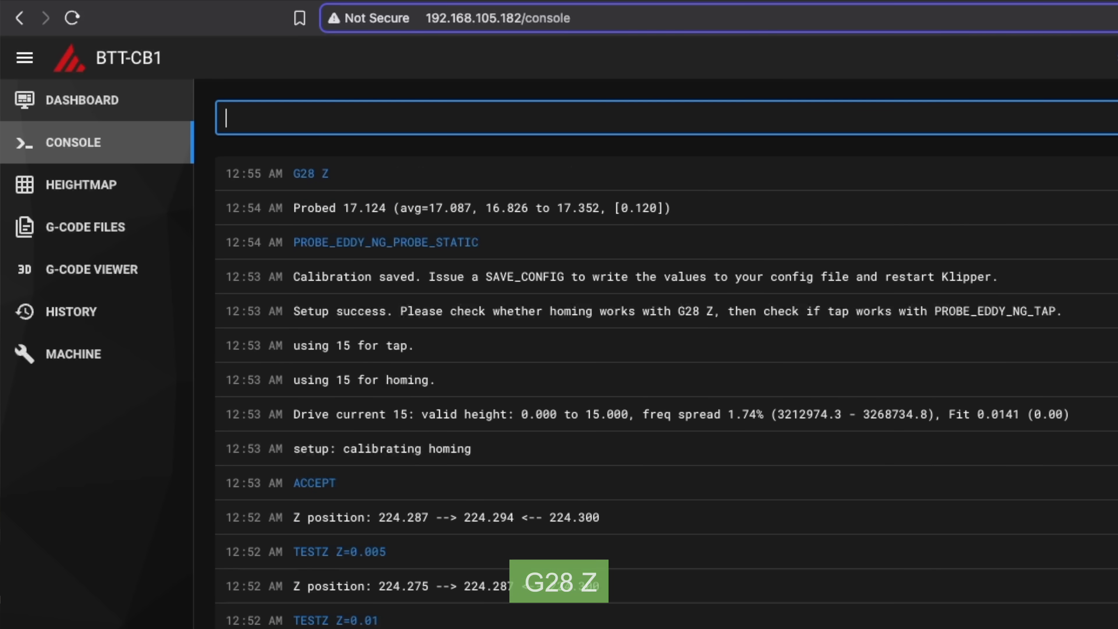
type("PROBE_EDDY_NG_PROBE_STATIC")
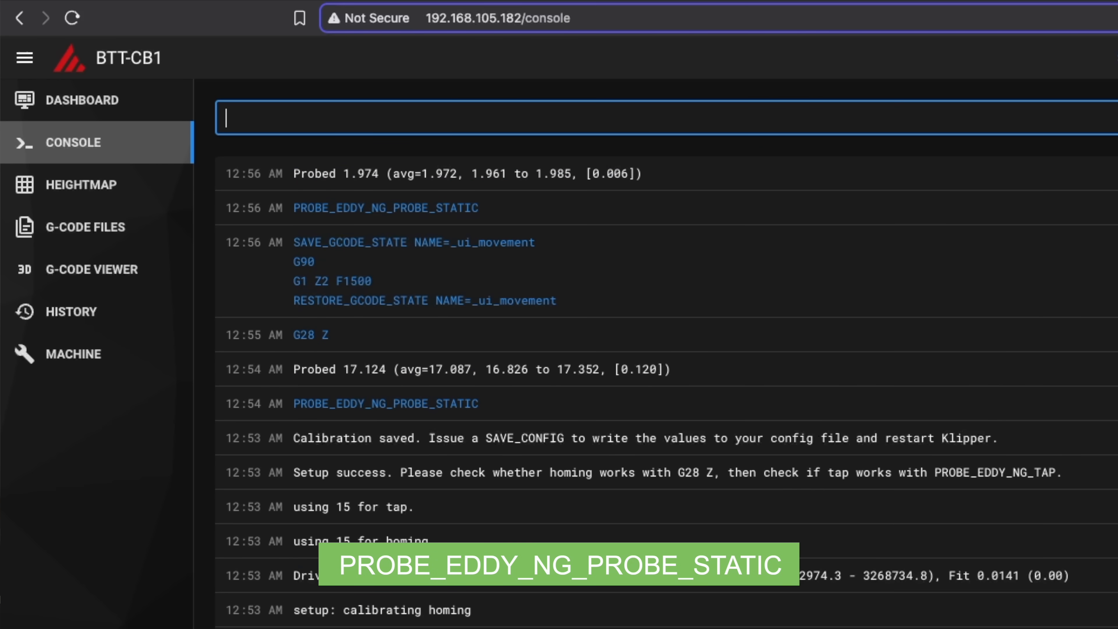
mouse_move(410, 293)
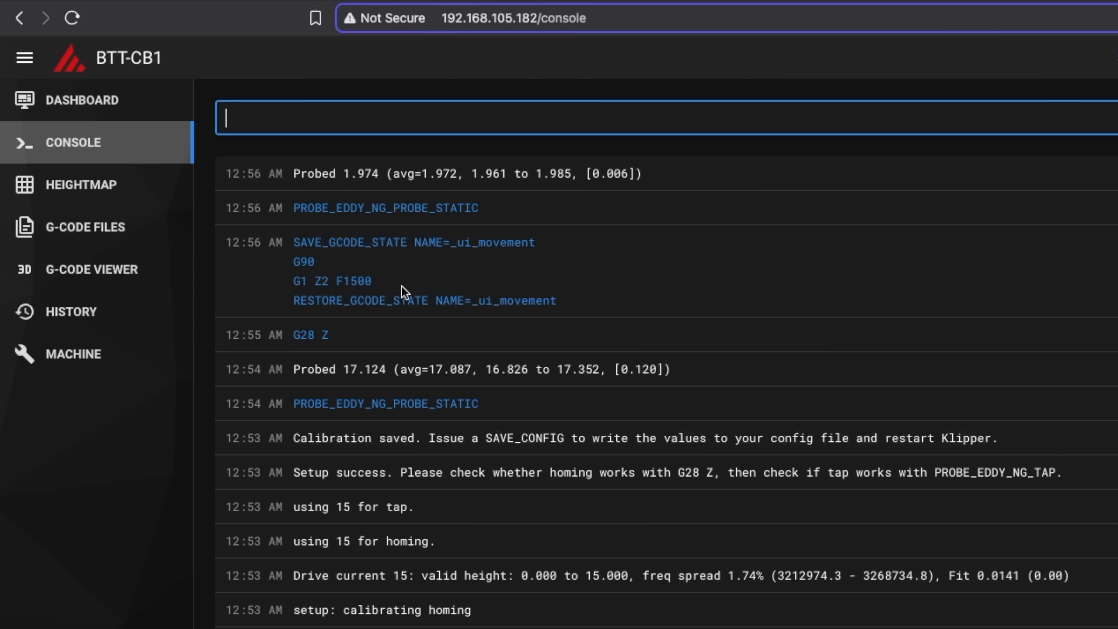
mouse_move(370, 188)
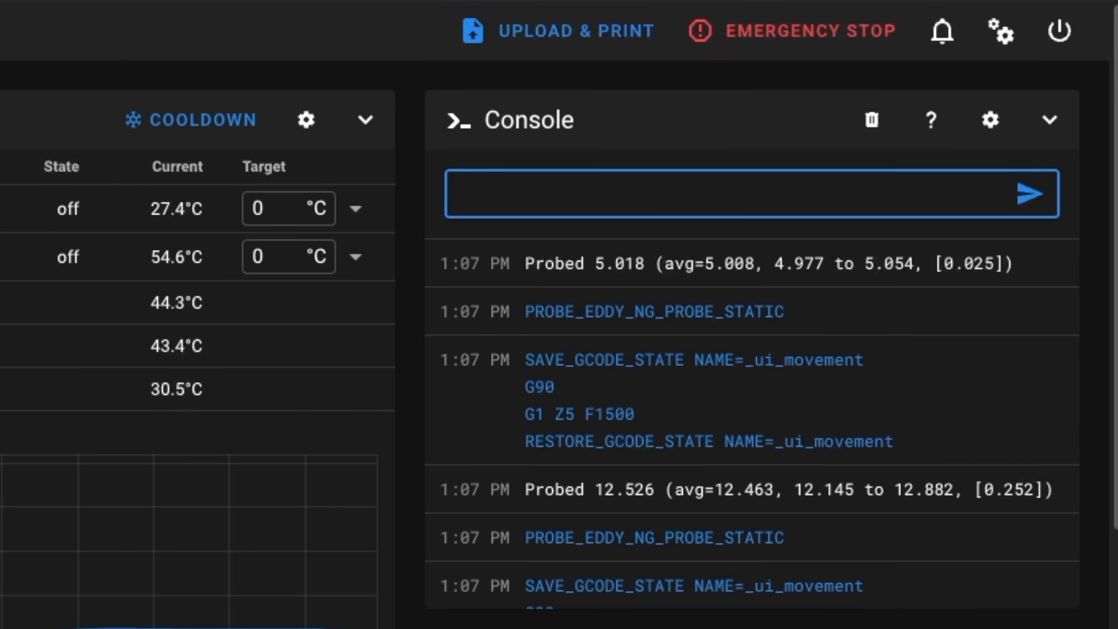
type("PROBE_EDDY_NG_PROBE_STATIC")
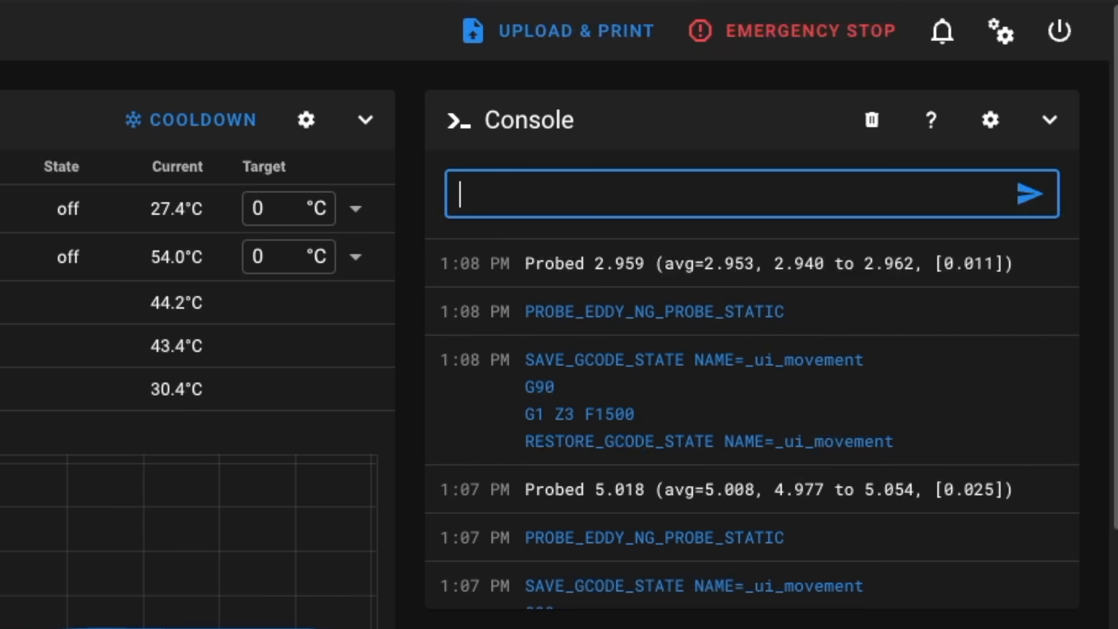
type("PROBE_EDDY_NG_PROBE_STATIC")
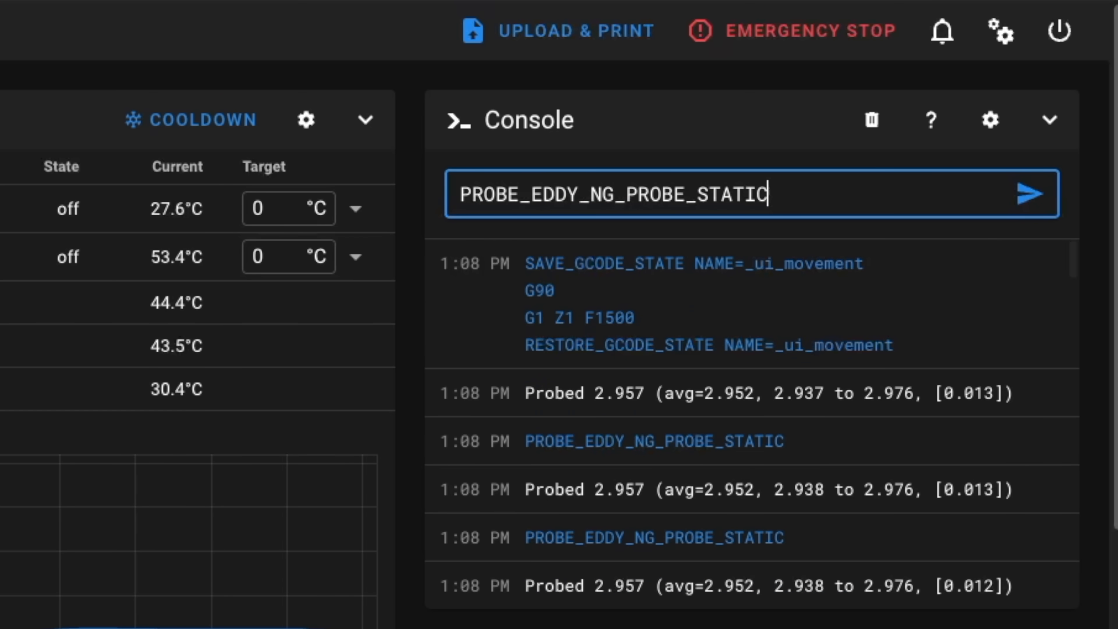
key("Enter")
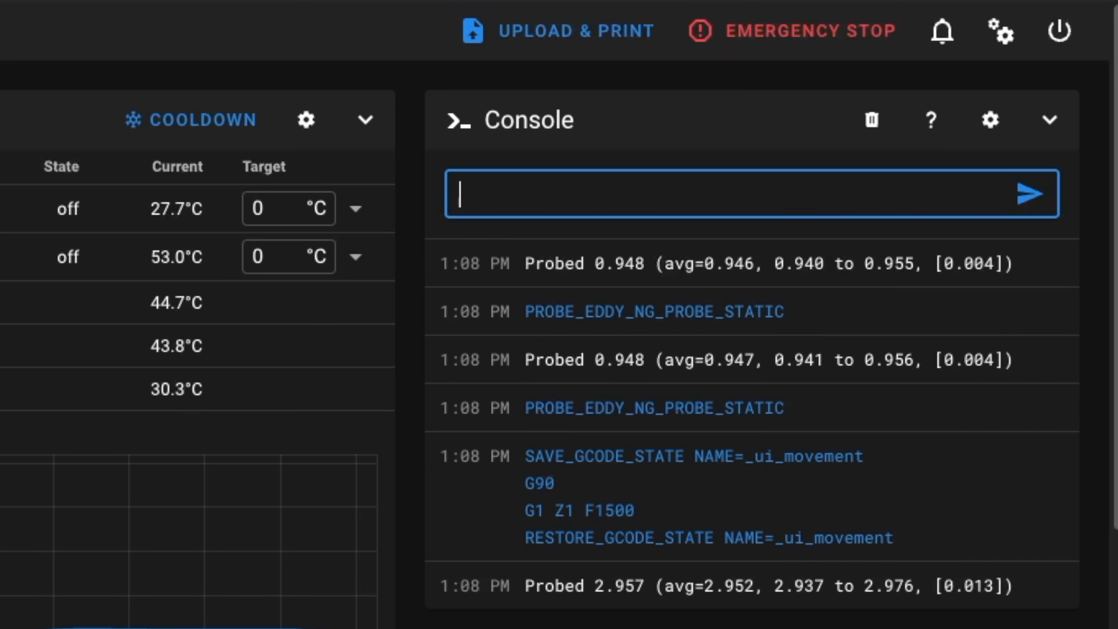
type("PROBE_EDDY_NG_SETUP")
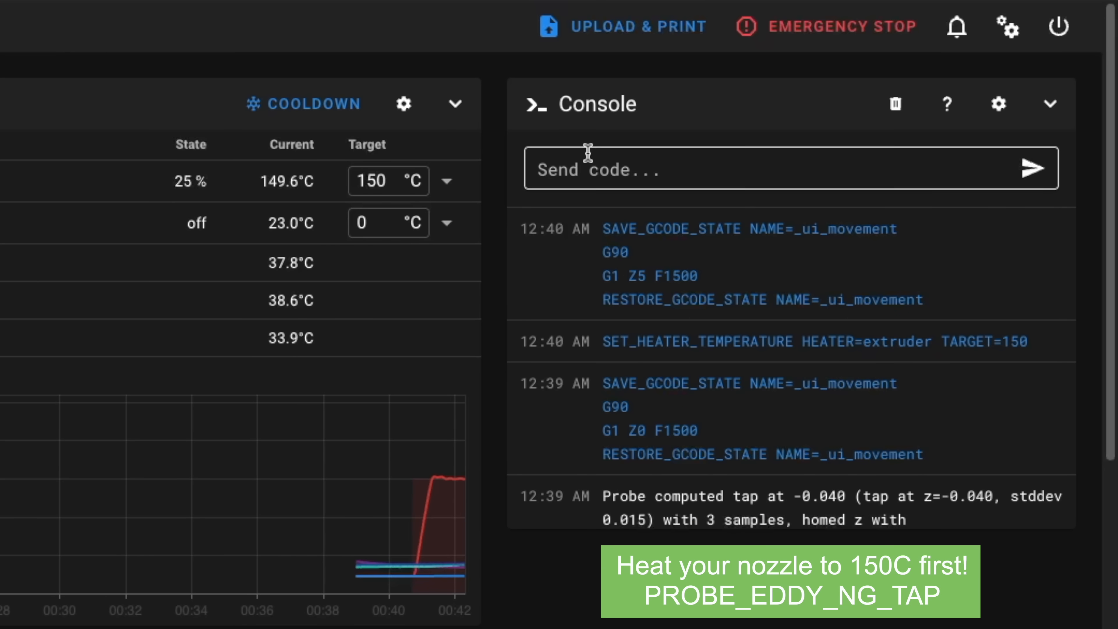
Tap at 150°C with PROBE_EDDY_NG_TAP and set tap_adjust_z to 0.050, then prepare the rapid-scan bed mesh.
type("PROBE_EDDY_NG_TAP")
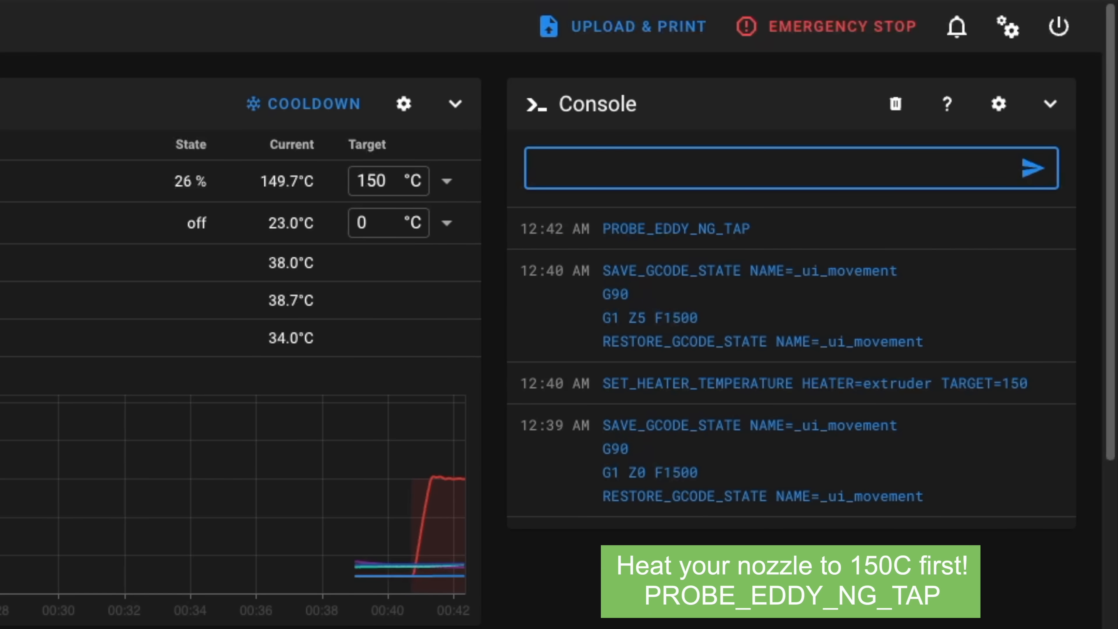
type("PROBE_EDDY_NG_SET_TAP_ADJUST_Z VALUE=0.050")
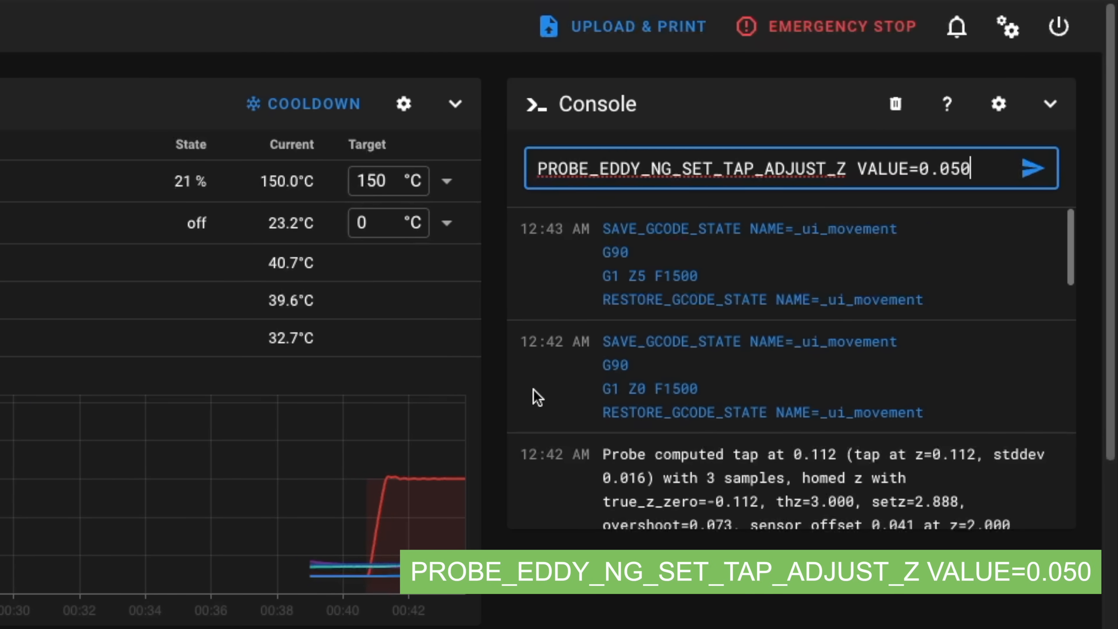
key("Enter")
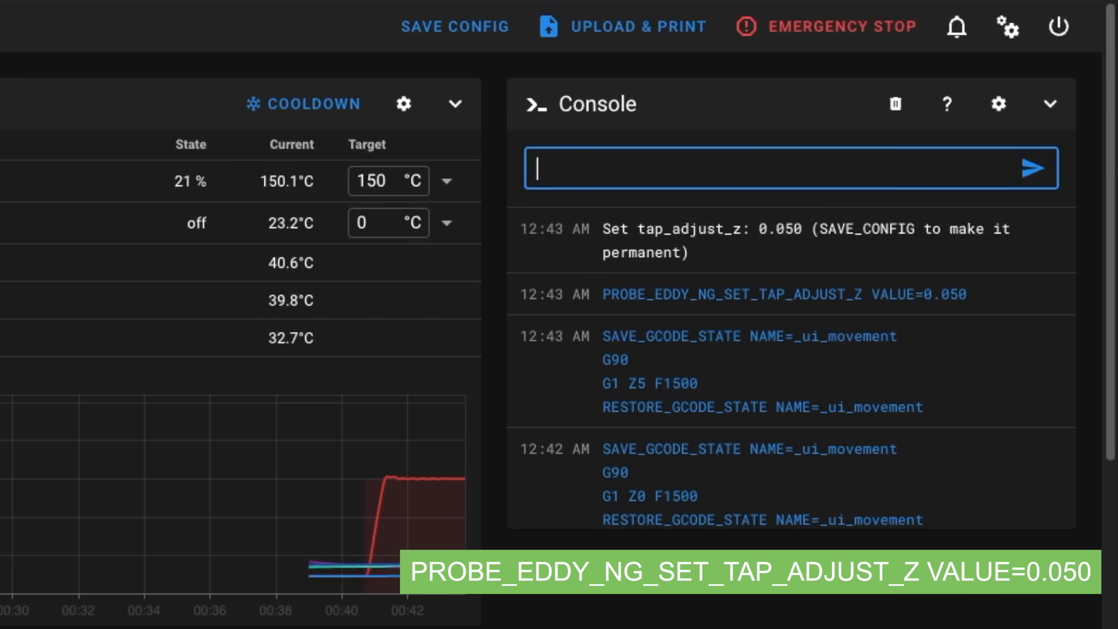
type("PROBE_EDDY_NG_TAP")
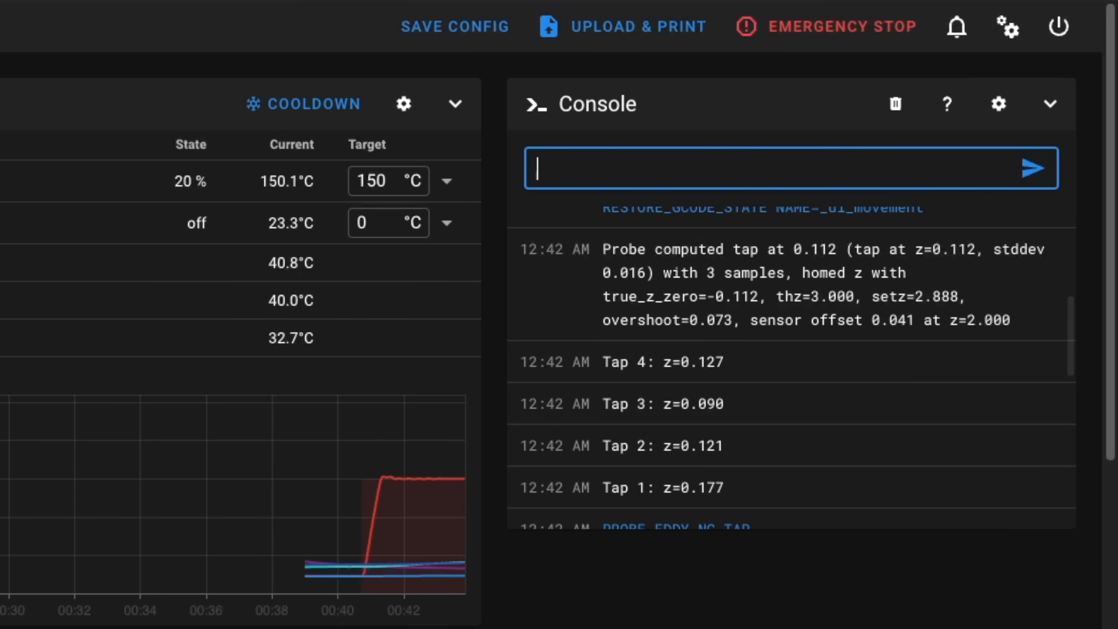
type("BED_MESH_CALIBRATE METHOD=rapid_scan")
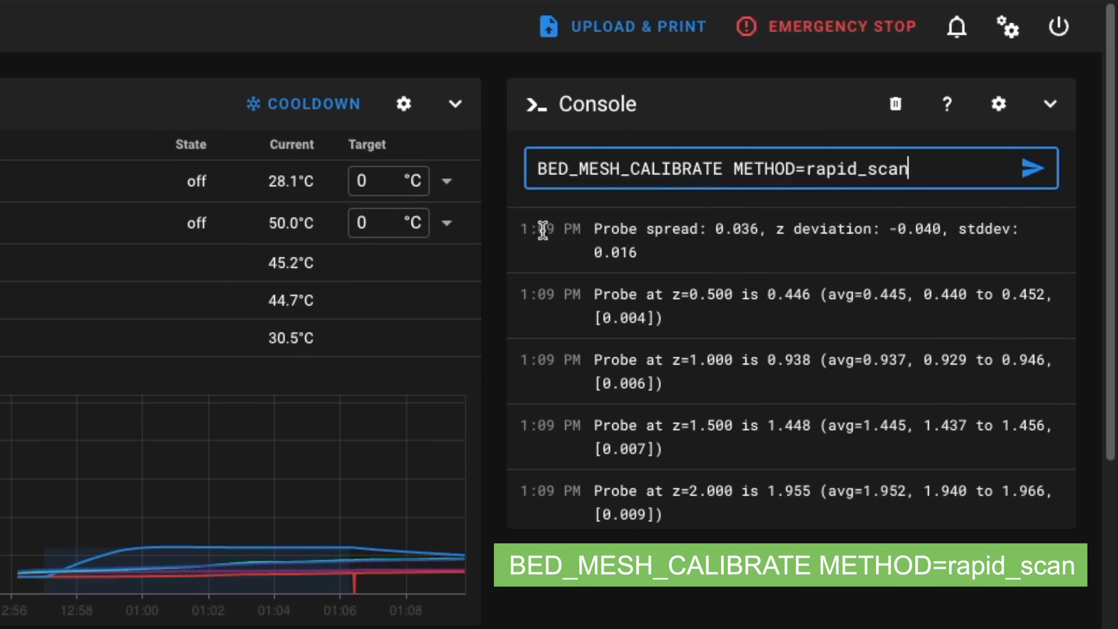
mouse_move(228, 264)
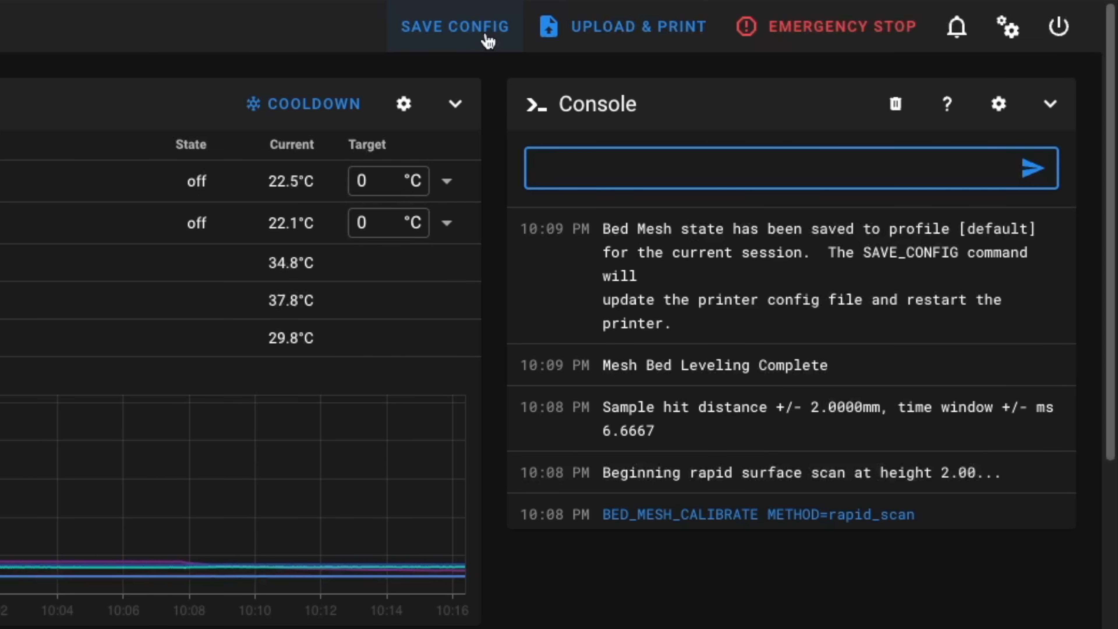
Save the configuration permanently with SAVE CONFIG after the rapid-scan bed mesh completes.
left_click(456, 27)
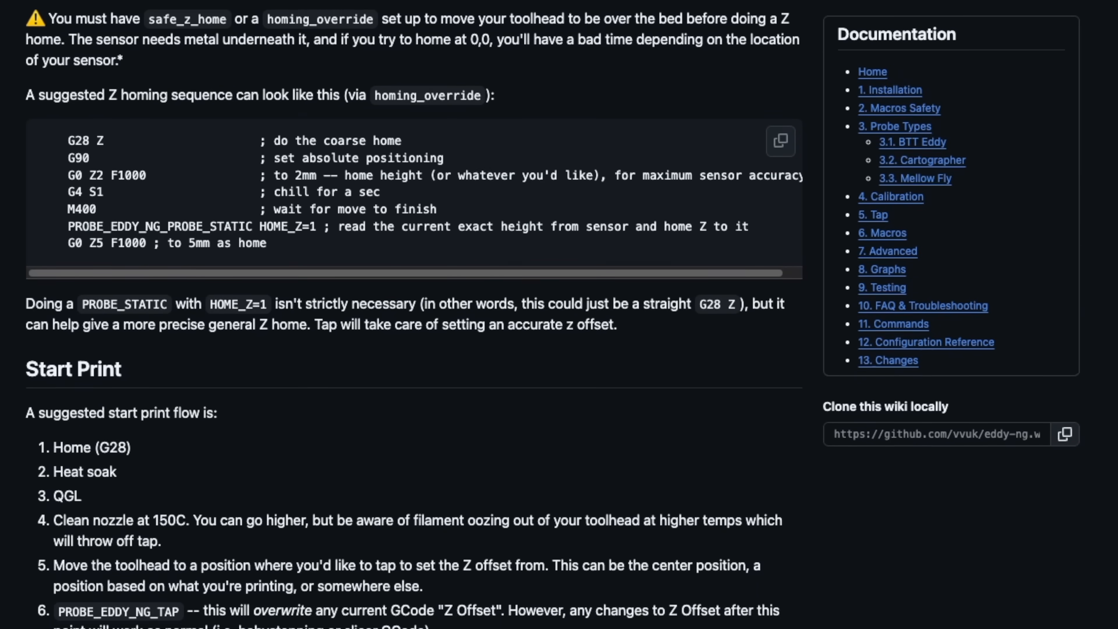
Scroll to the wiki's Start Print and End Print sequences advising PROBE_EDDY_NG_SET_TAP_OFFSET VALUE=0.
scroll("down", 3)
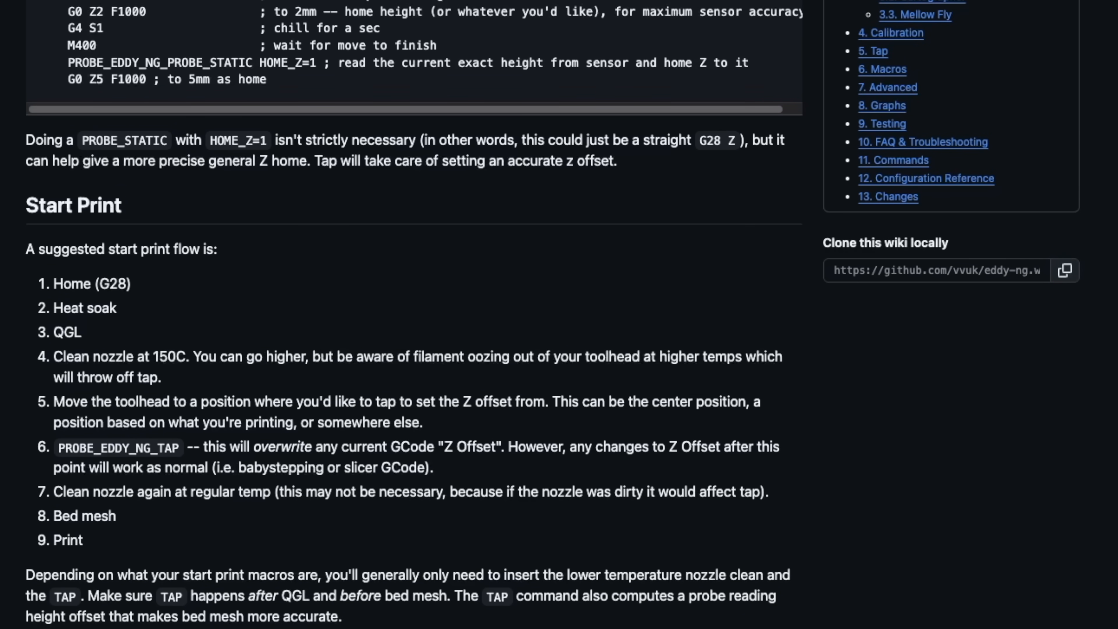
scroll("down", 3)
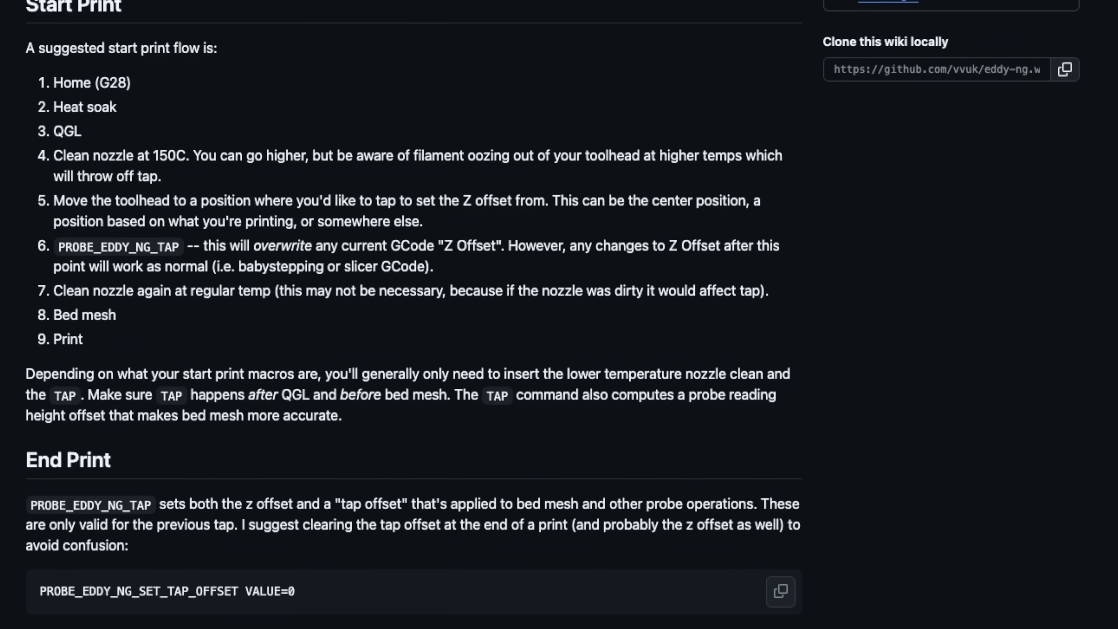